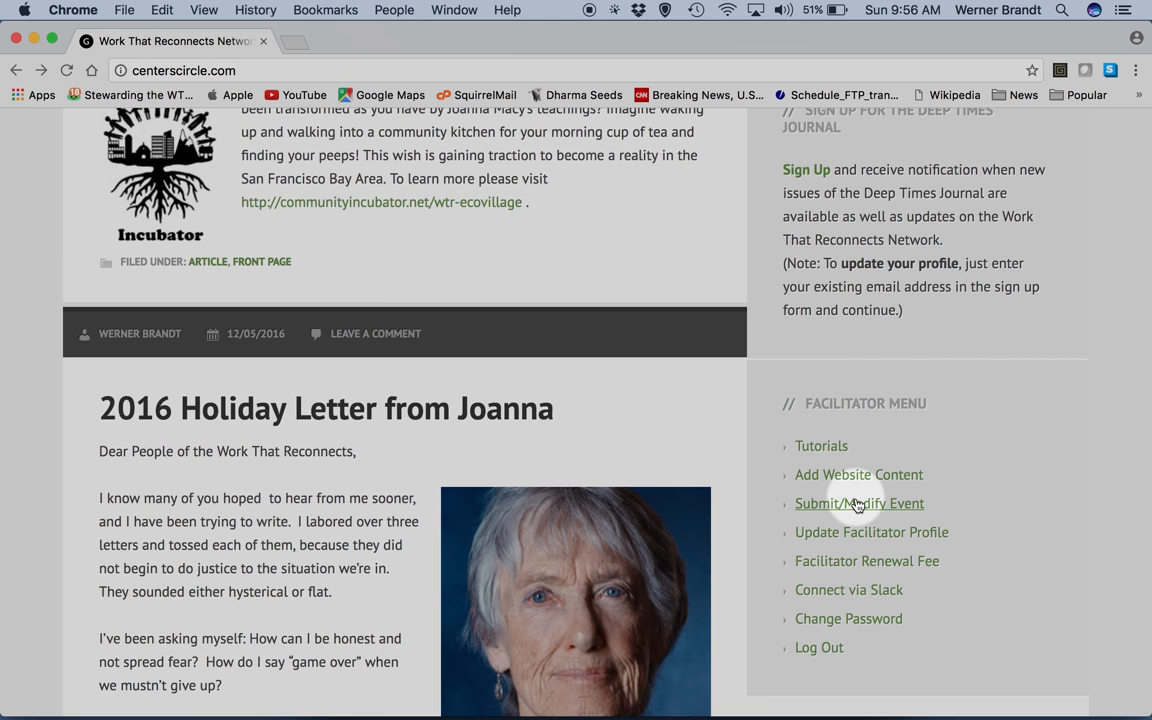
- Open the Submit an Event form from the Facilitator Menu's Submit/Modify Event link
{"action": "left_click", "coordinate": [860, 504]}
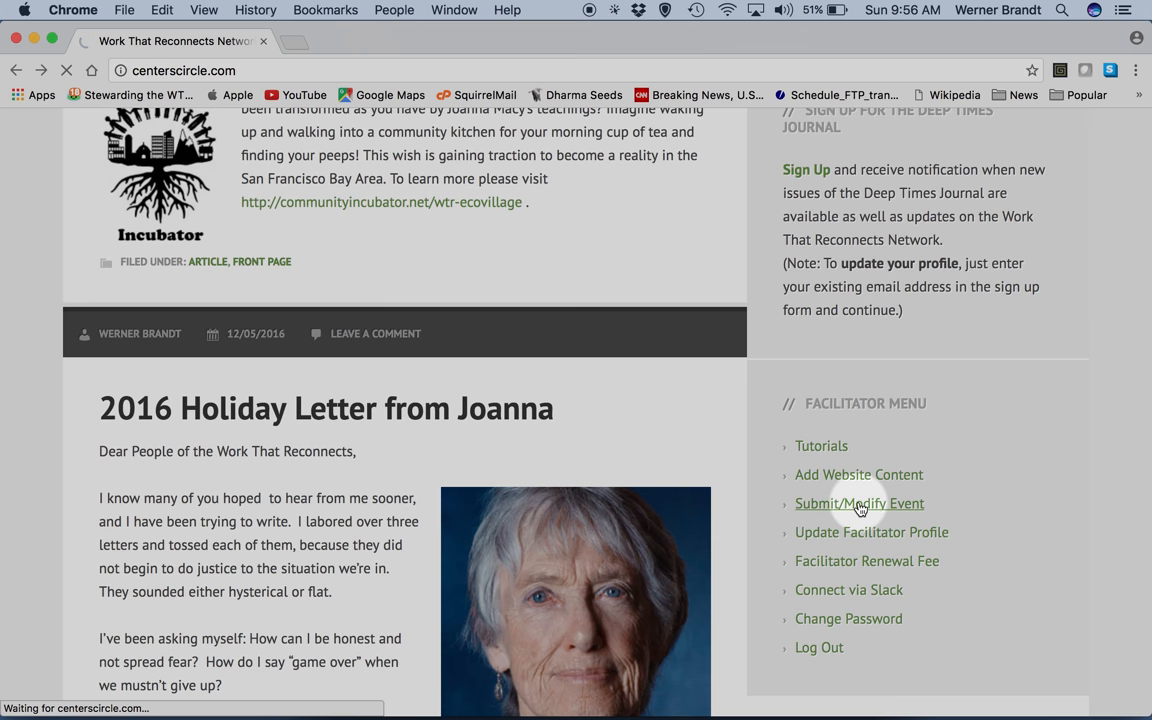
{"action": "left_click", "coordinate": [858, 504]}
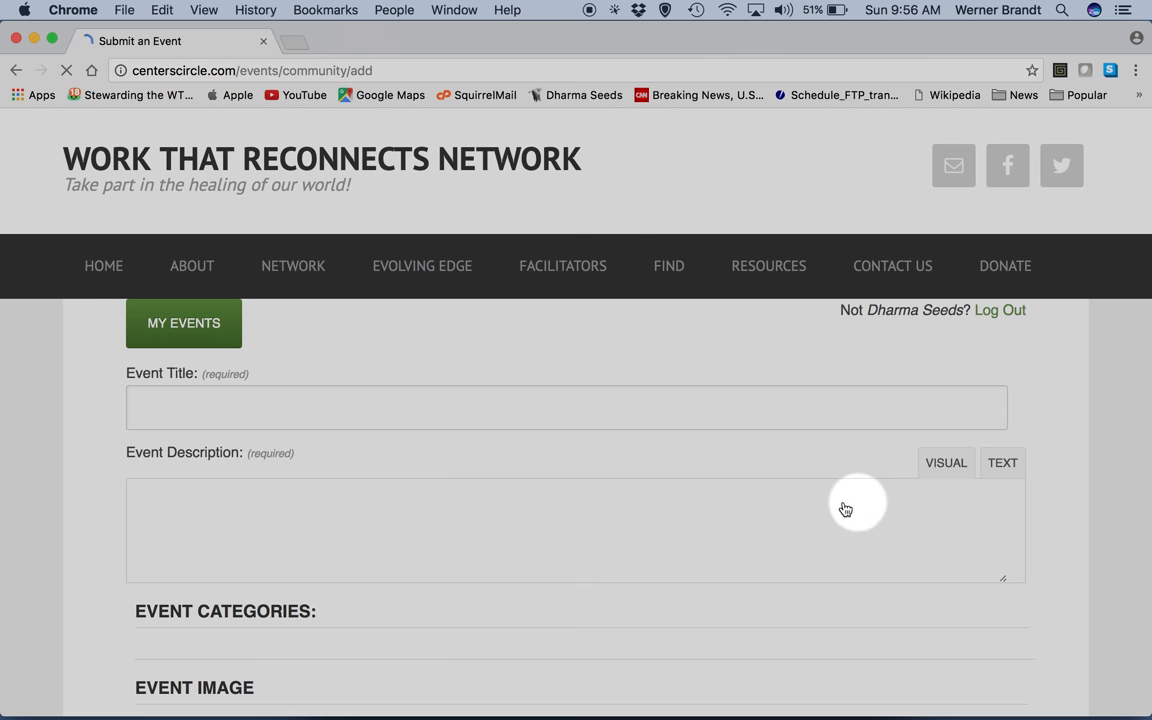
- Title the event 'Men's Work That Reconnects Workshop'
{"action": "left_click", "coordinate": [568, 408]}
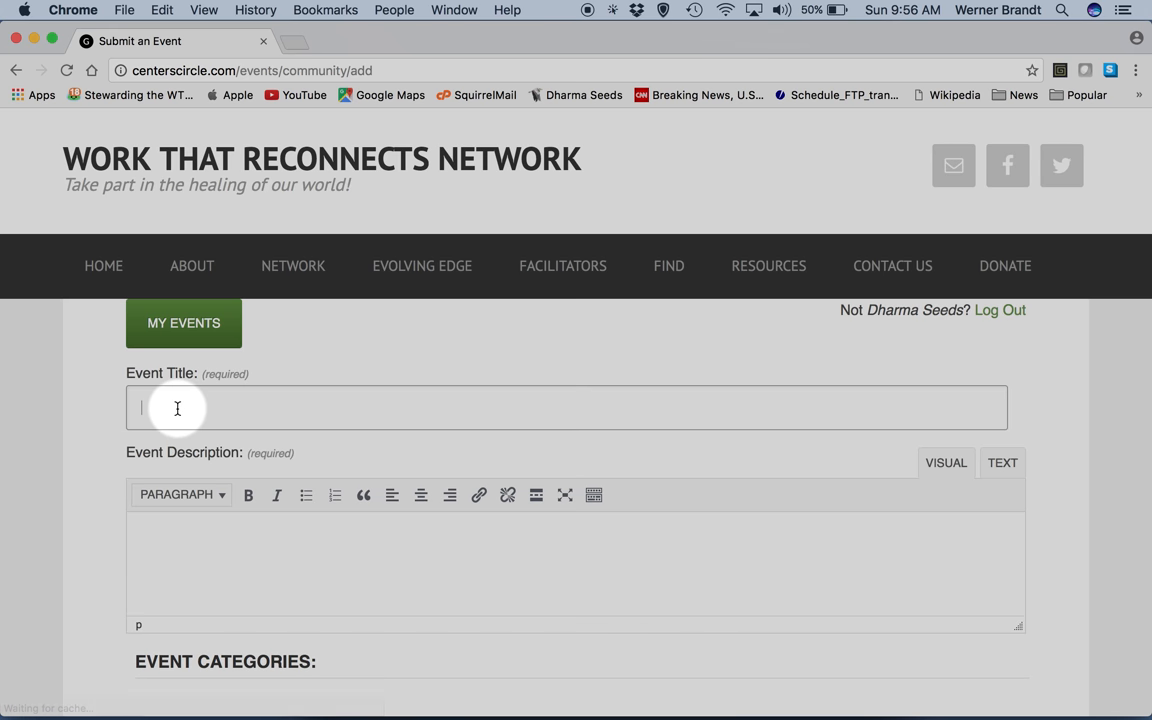
{"action": "type", "text": "Men's Work"}
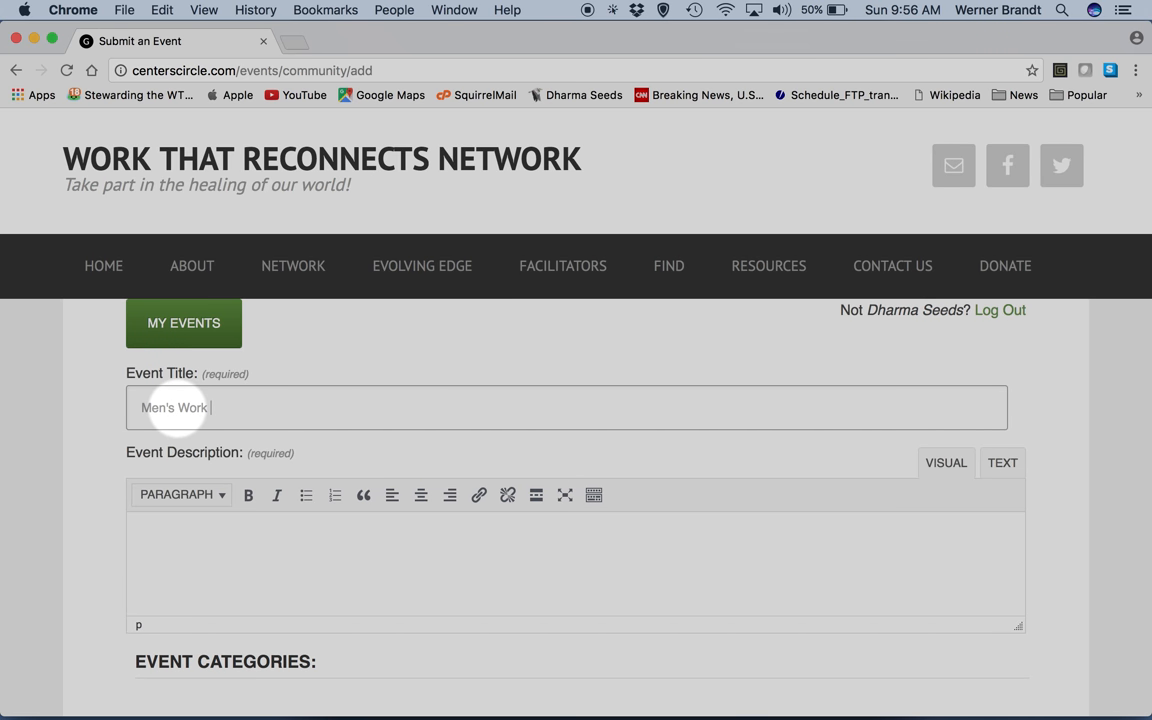
{"action": "type", "text": "That Reco"}
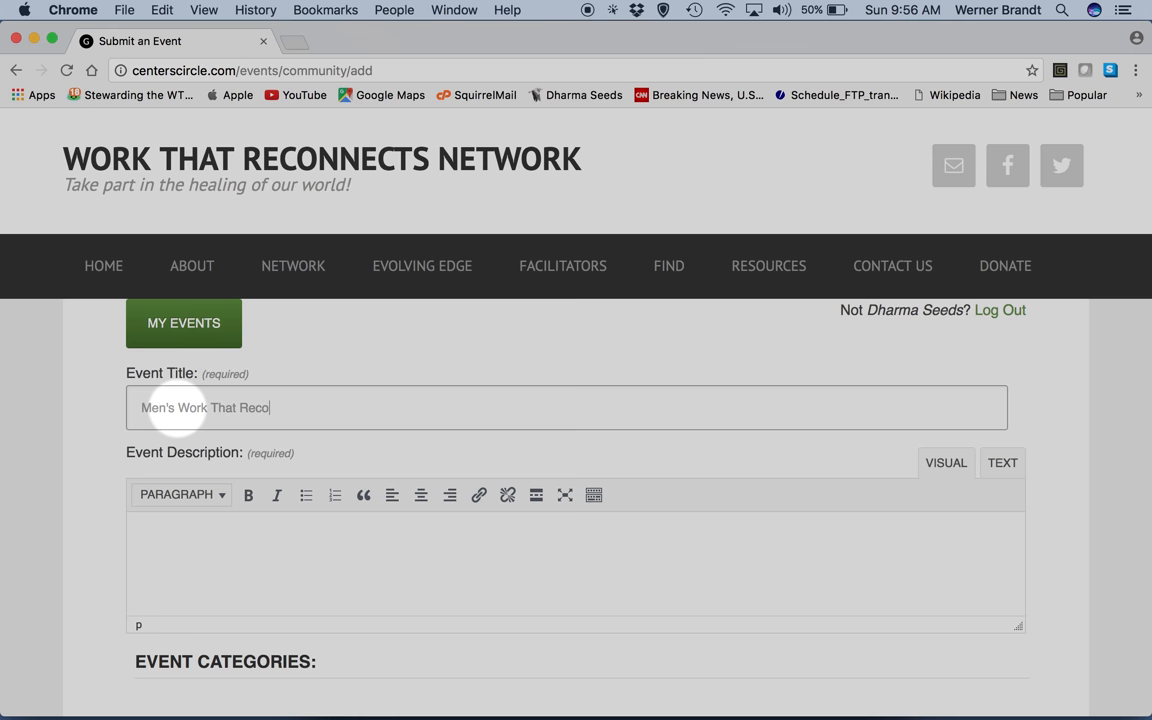
{"action": "type", "text": "nnects W"}
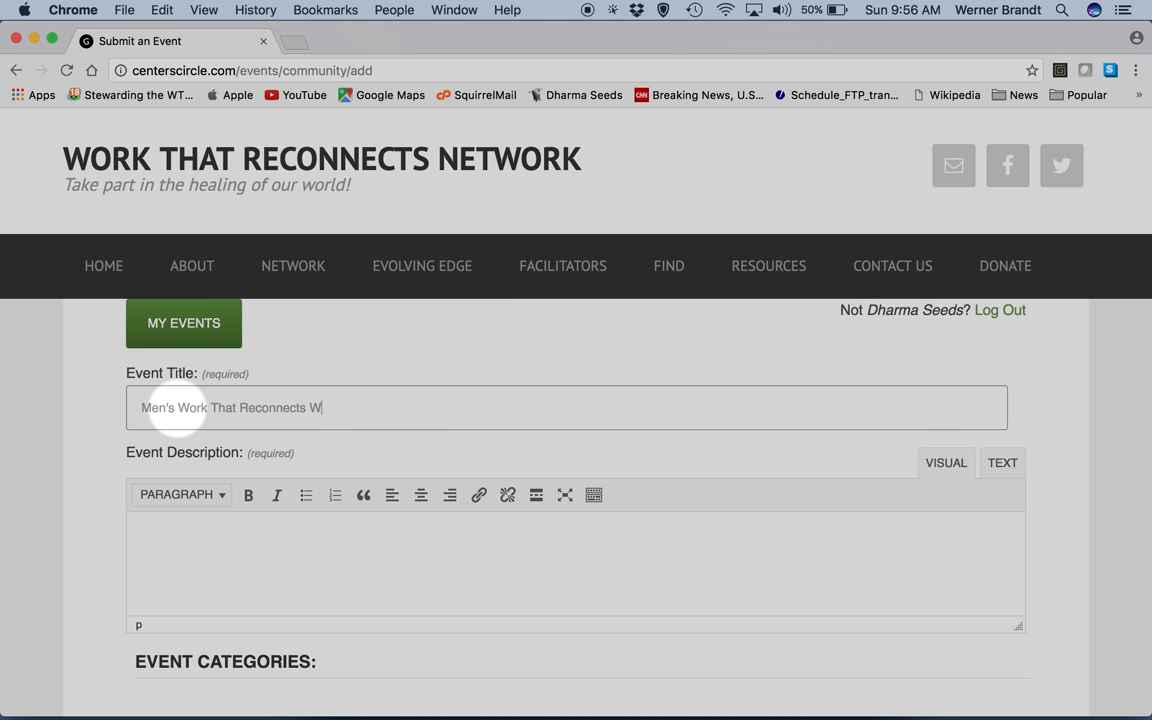
{"action": "type", "text": "orkshop"}
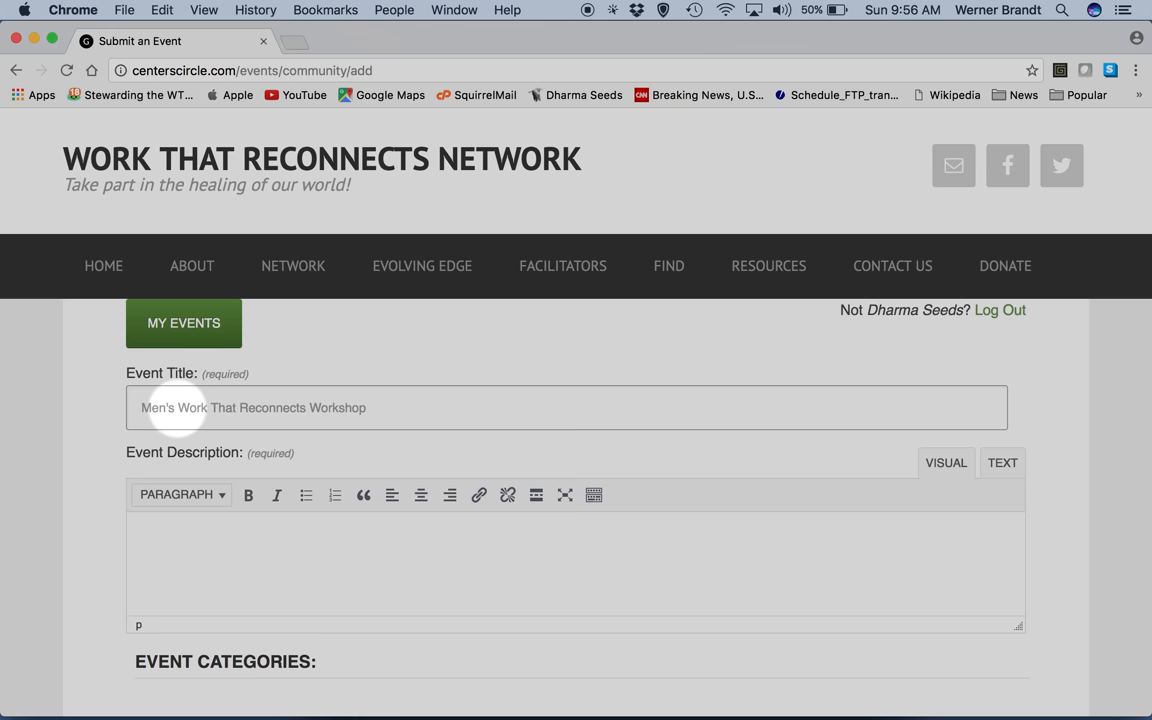
- Enter the Oregon Coast weekend description with its more-information link
{"action": "left_click", "coordinate": [156, 536]}
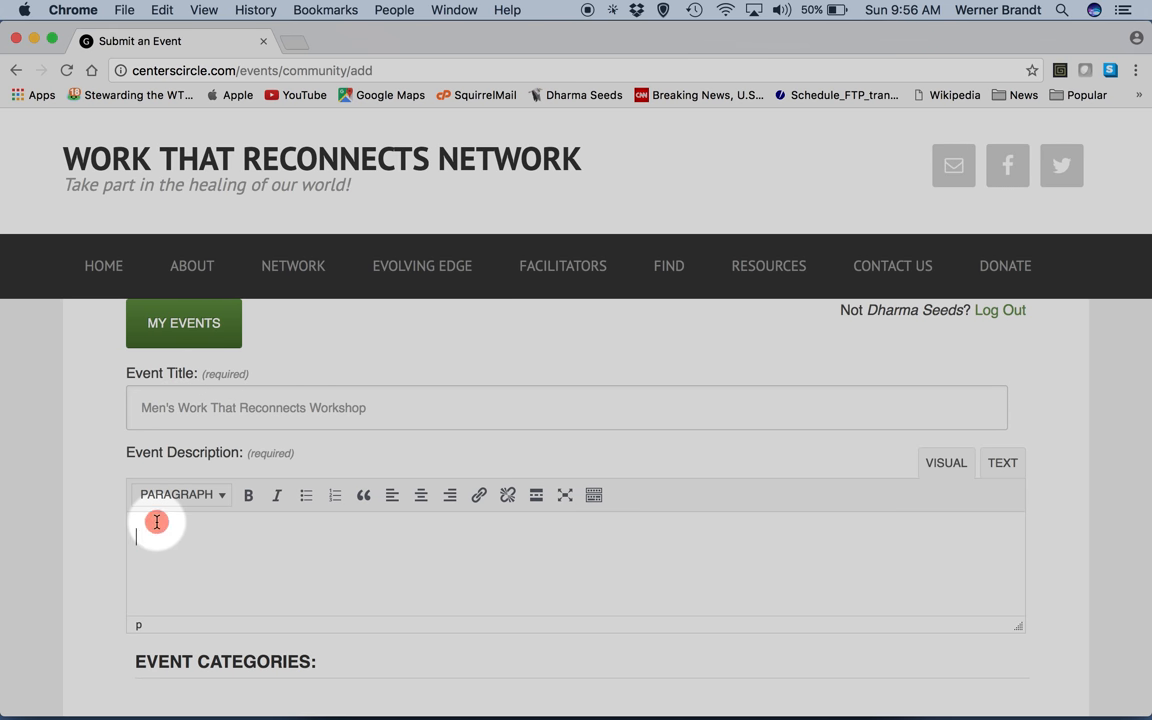
{"action": "type", "text": "Join us for a weekend on the Oregon Coast to explore the aspects of the Spiral of the Work That Reconnects. We will begin at dusk on Friday and end after lunch on Sunday. This is a camping only event, so please bring tent and sleeping bag."}
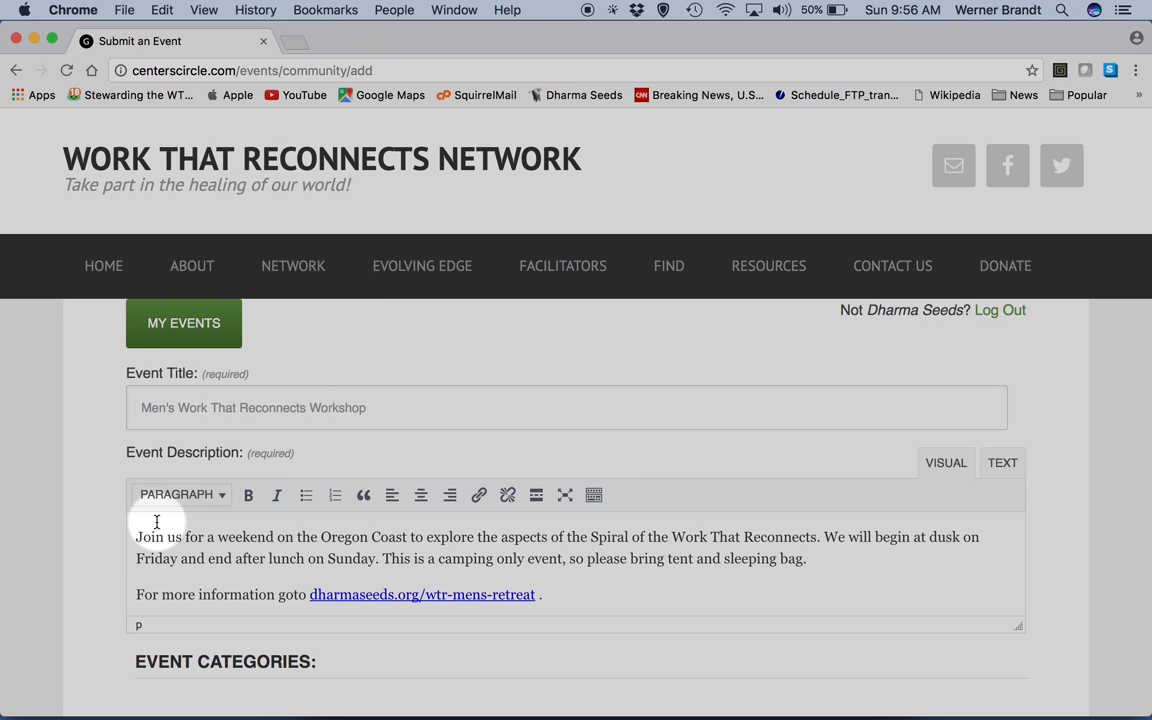
{"action": "mouse_move", "coordinate": [362, 598]}
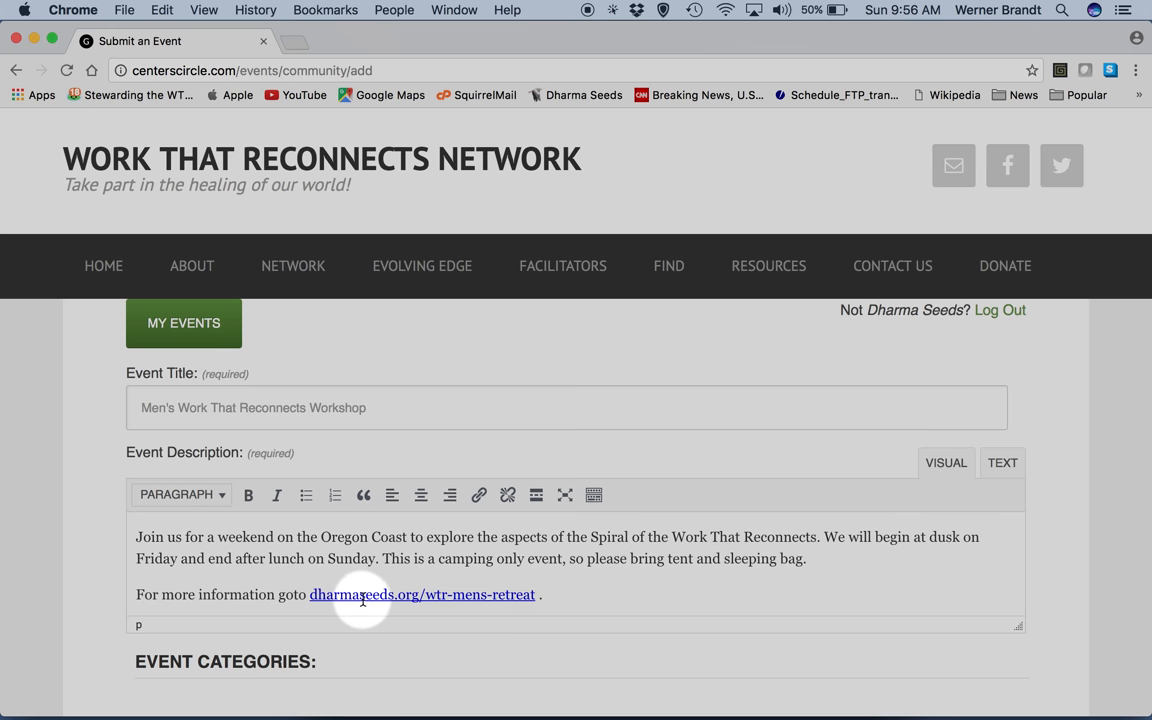
{"action": "mouse_move", "coordinate": [480, 496]}
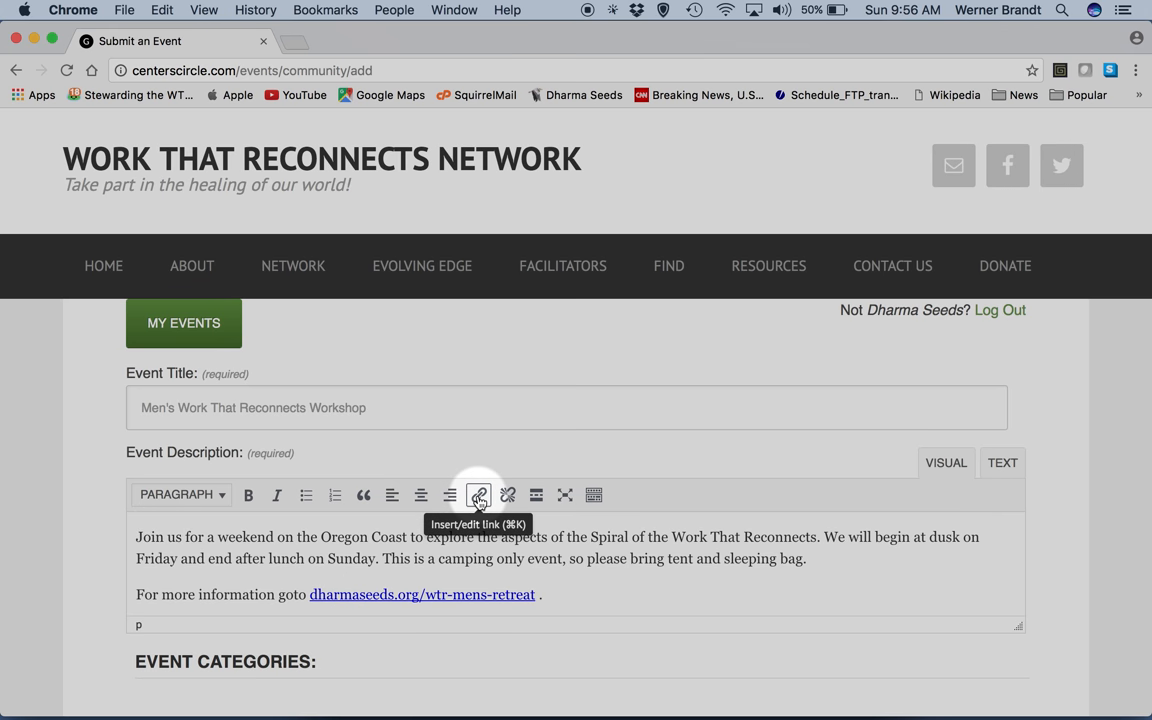
{"action": "mouse_move", "coordinate": [306, 496]}
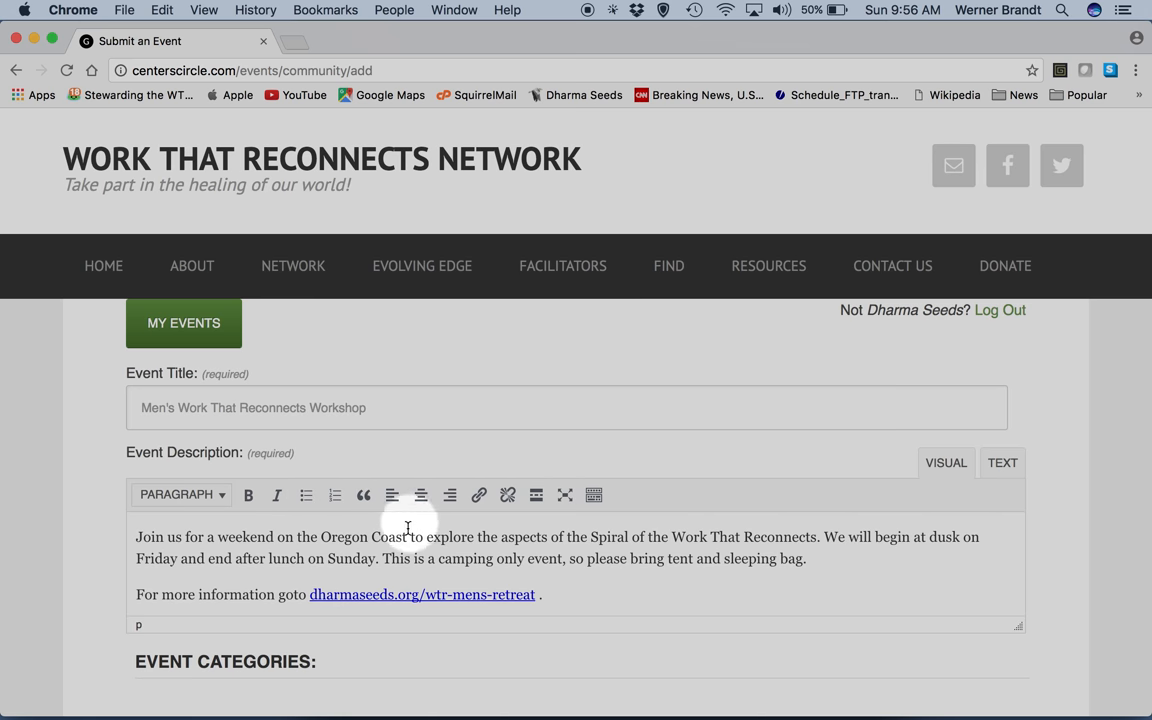
- Categorise the event as Workshop
{"action": "scroll", "scroll_direction": "down", "scroll_amount": 3}
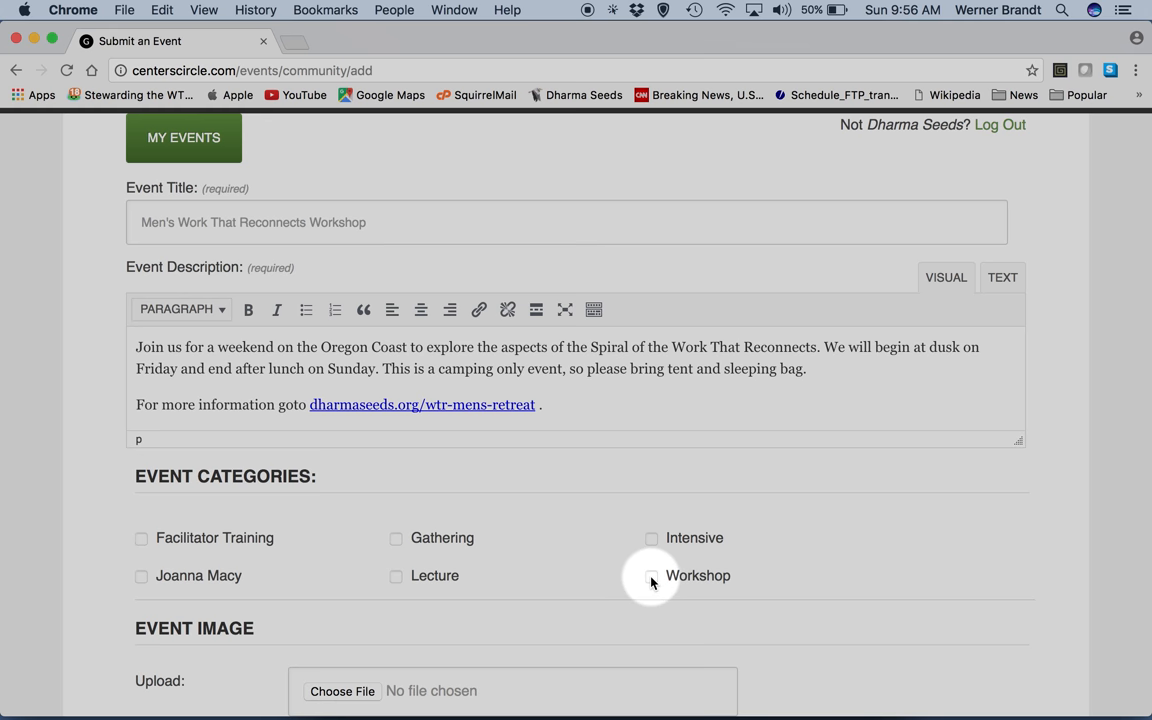
{"action": "left_click", "coordinate": [652, 576]}
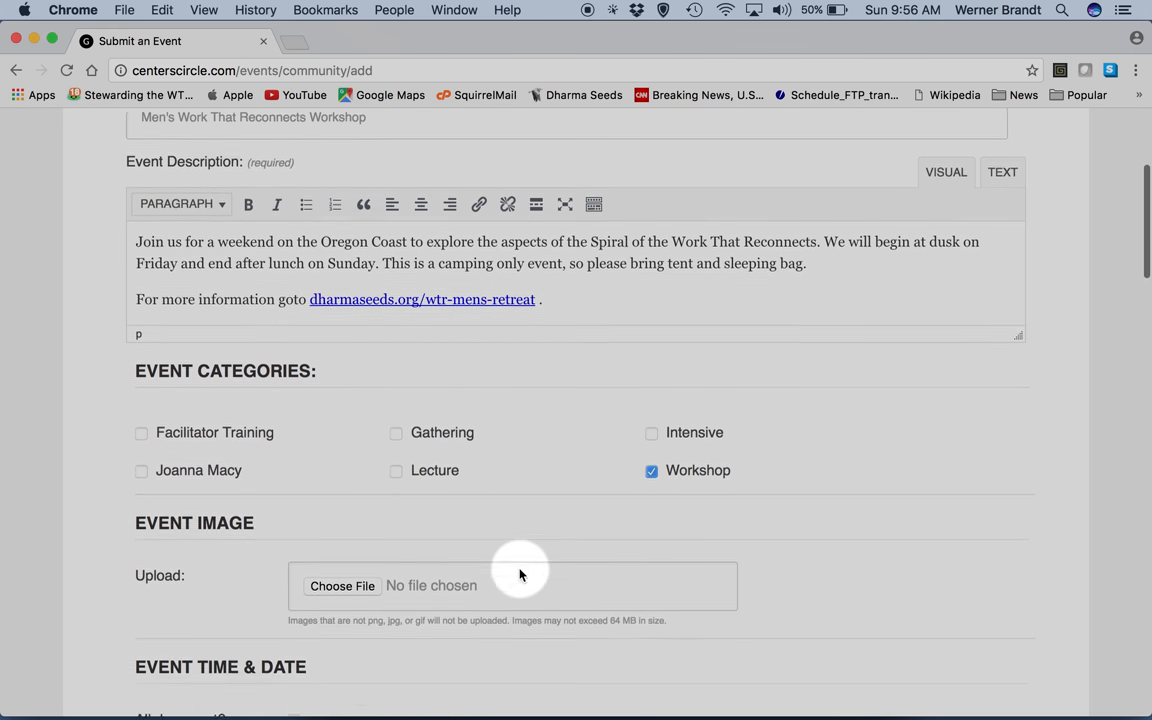
- Attach IMG_2405.jpg as the event image
{"action": "scroll", "scroll_direction": "down", "scroll_amount": 3}
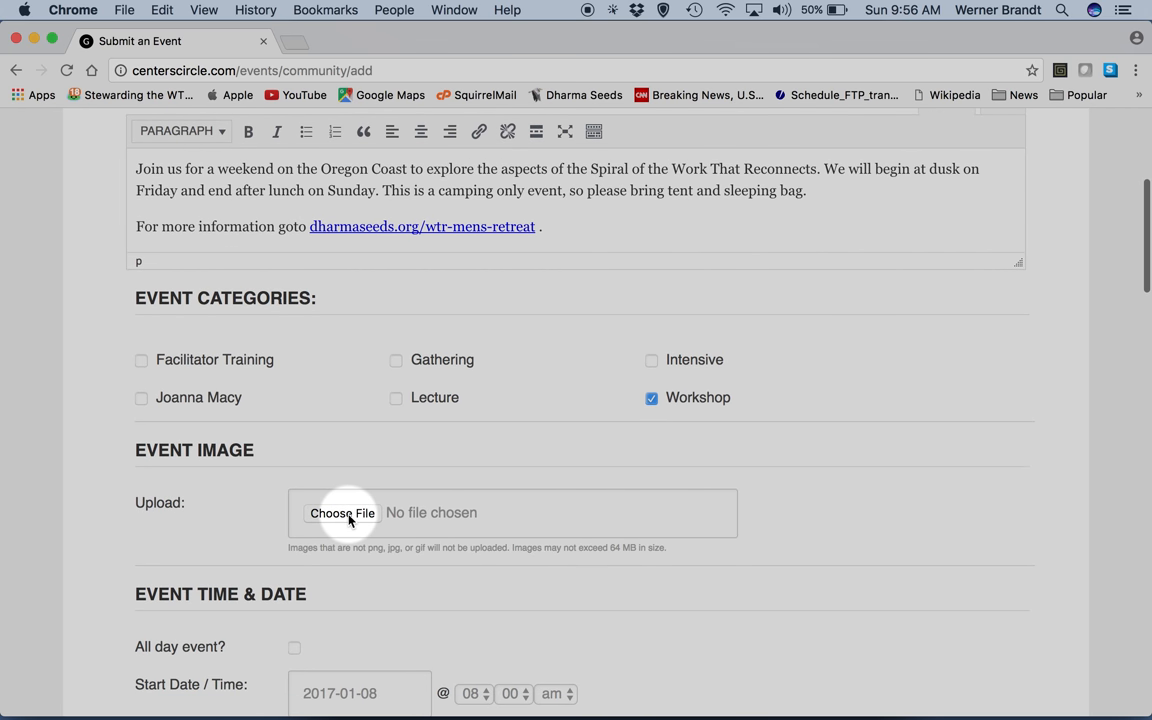
{"action": "left_click", "coordinate": [342, 512]}
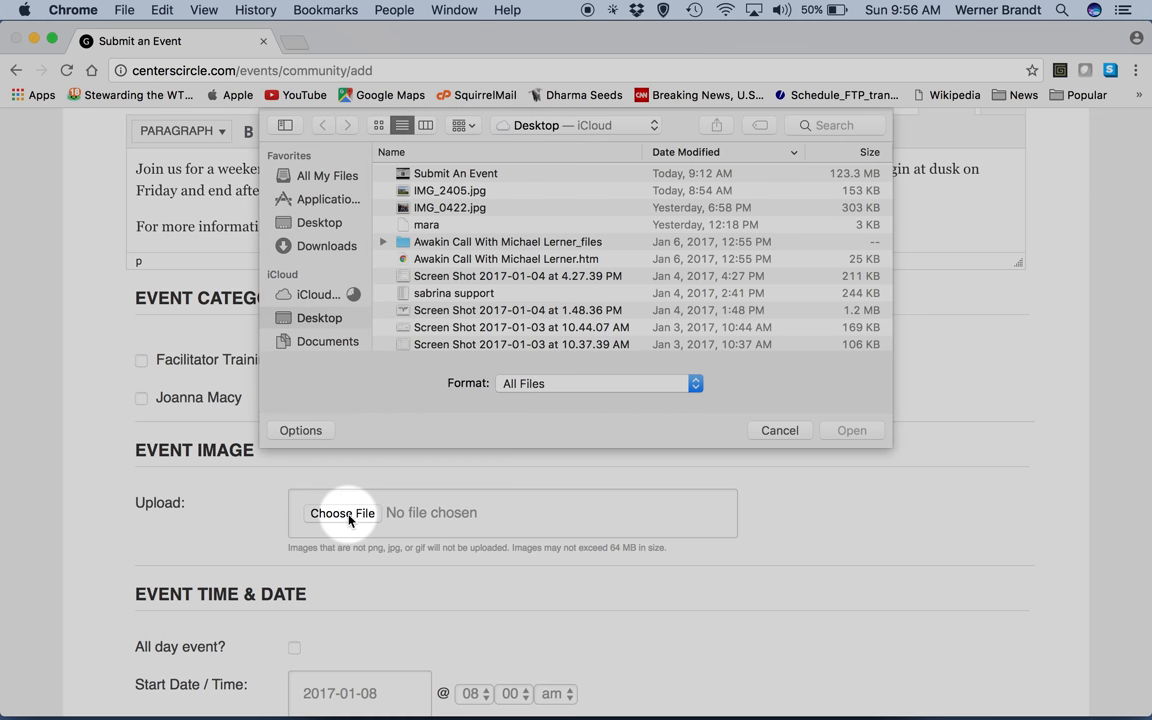
{"action": "left_click", "coordinate": [450, 190]}
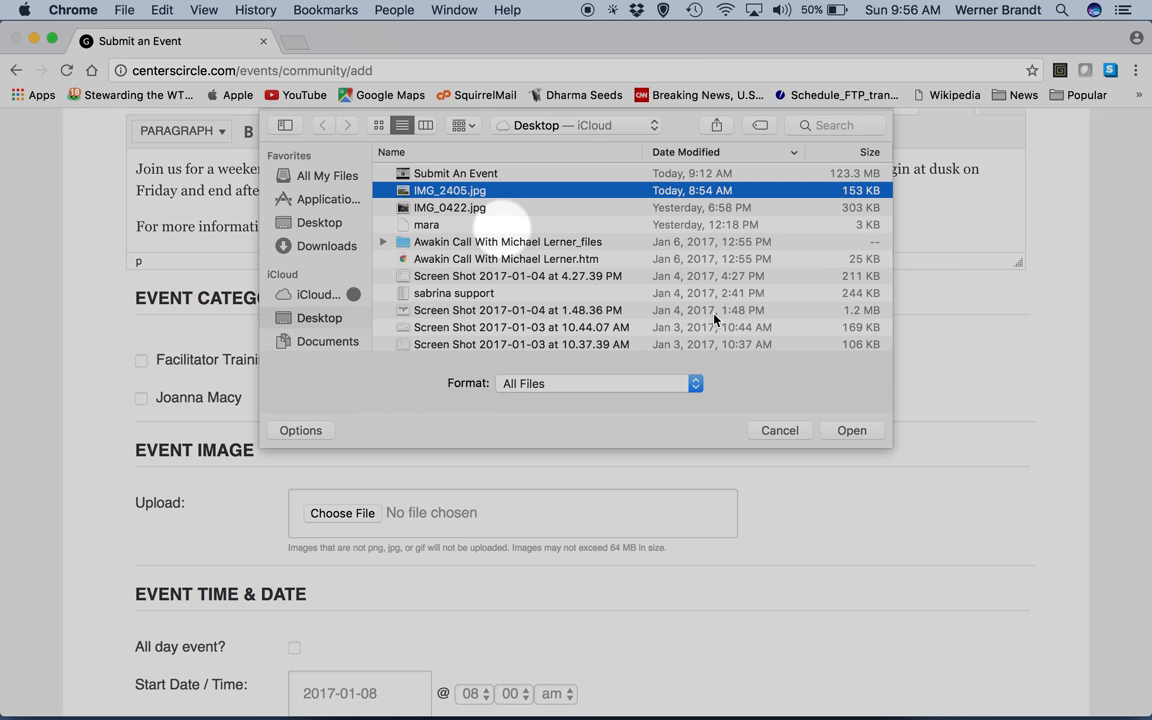
{"action": "left_click", "coordinate": [780, 430]}
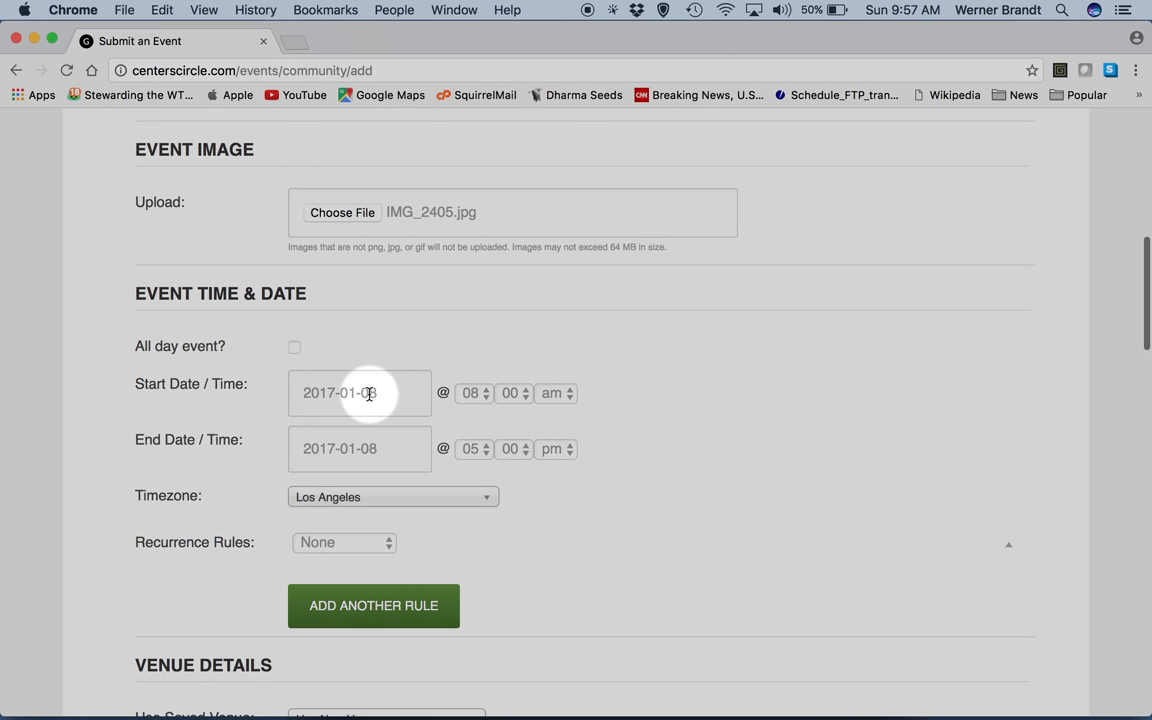
- Set the event to start March 10, 2017 at 02 pm and end March 12
{"action": "left_click", "coordinate": [360, 392]}
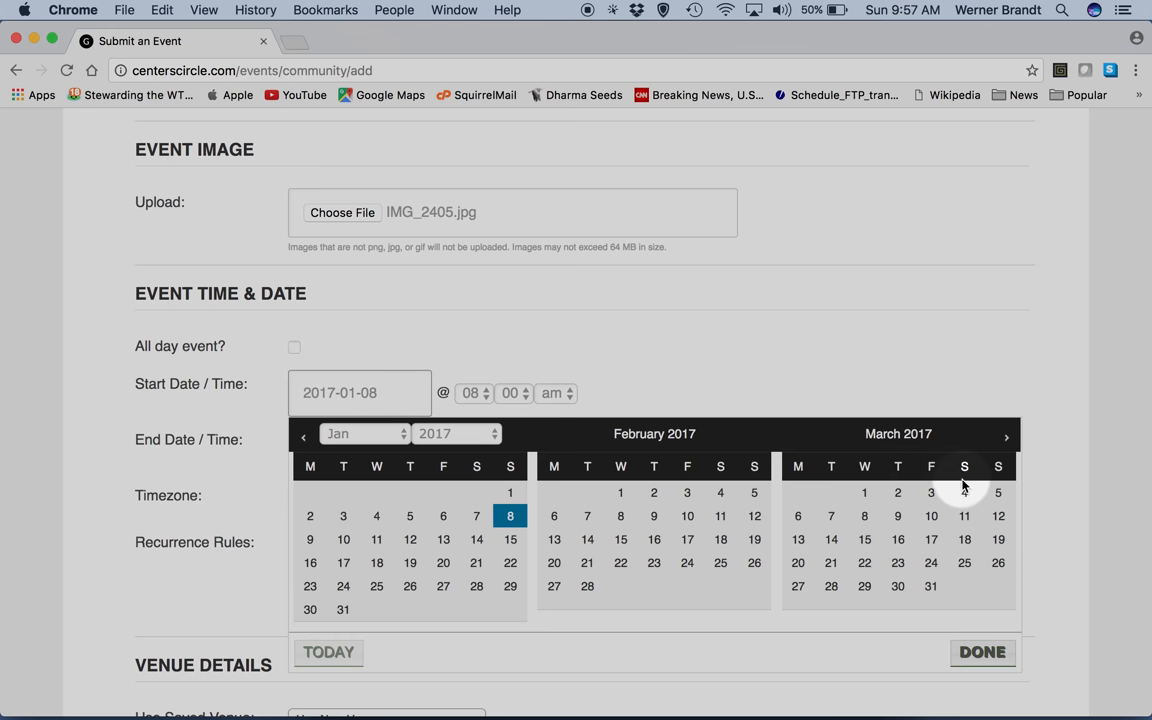
{"action": "left_click", "coordinate": [932, 516]}
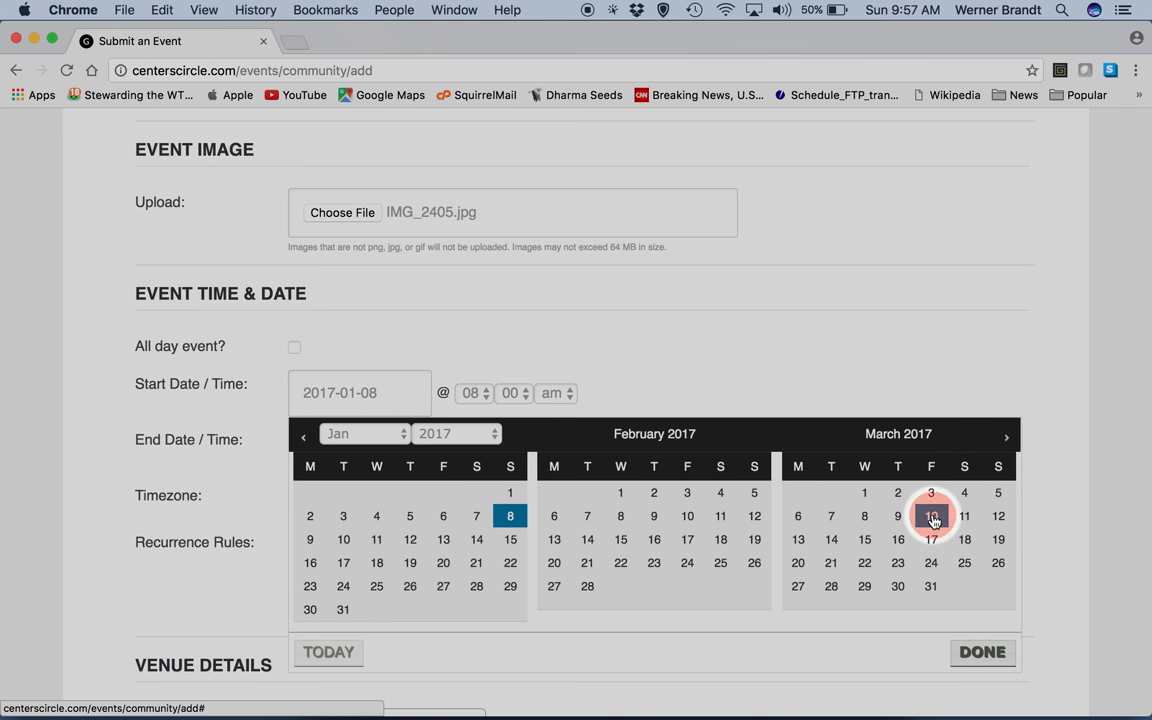
{"action": "left_click", "coordinate": [932, 516]}
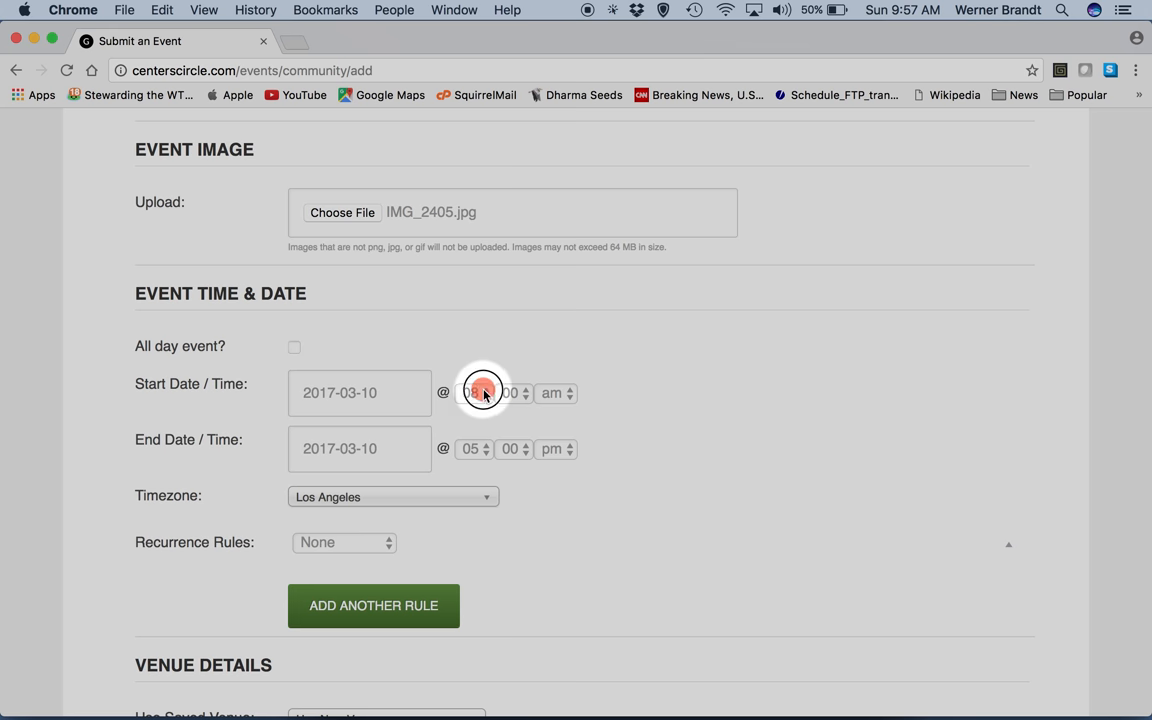
{"action": "left_click", "coordinate": [474, 392]}
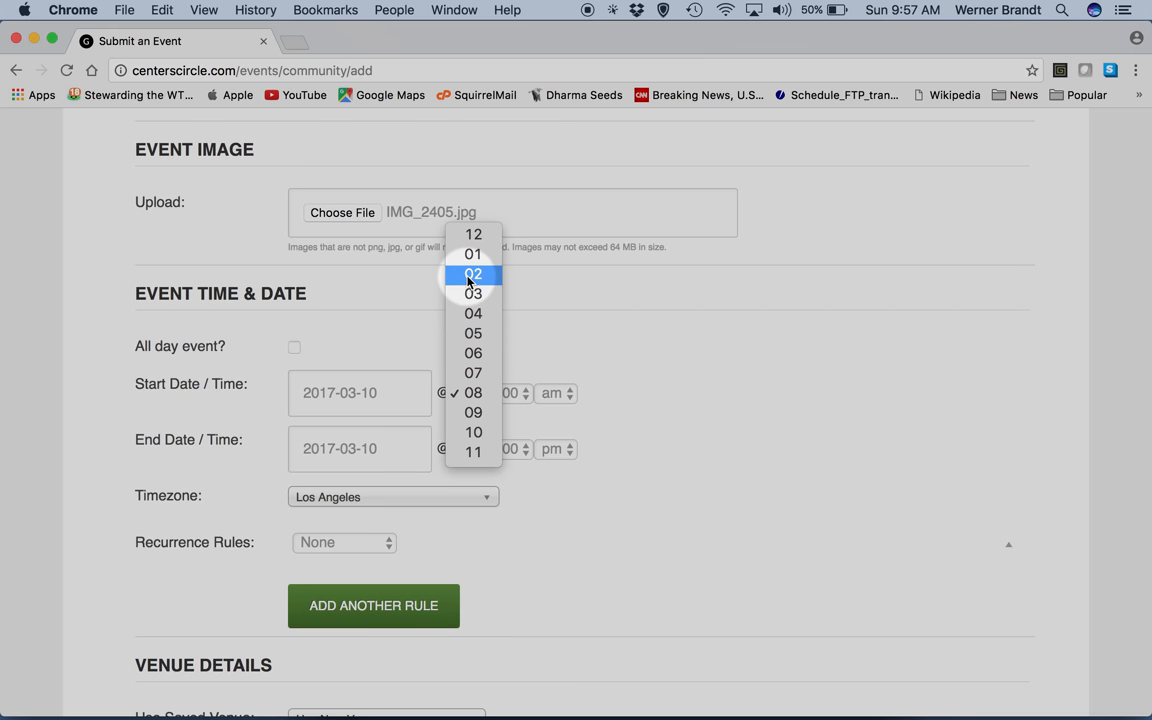
{"action": "left_click", "coordinate": [472, 272]}
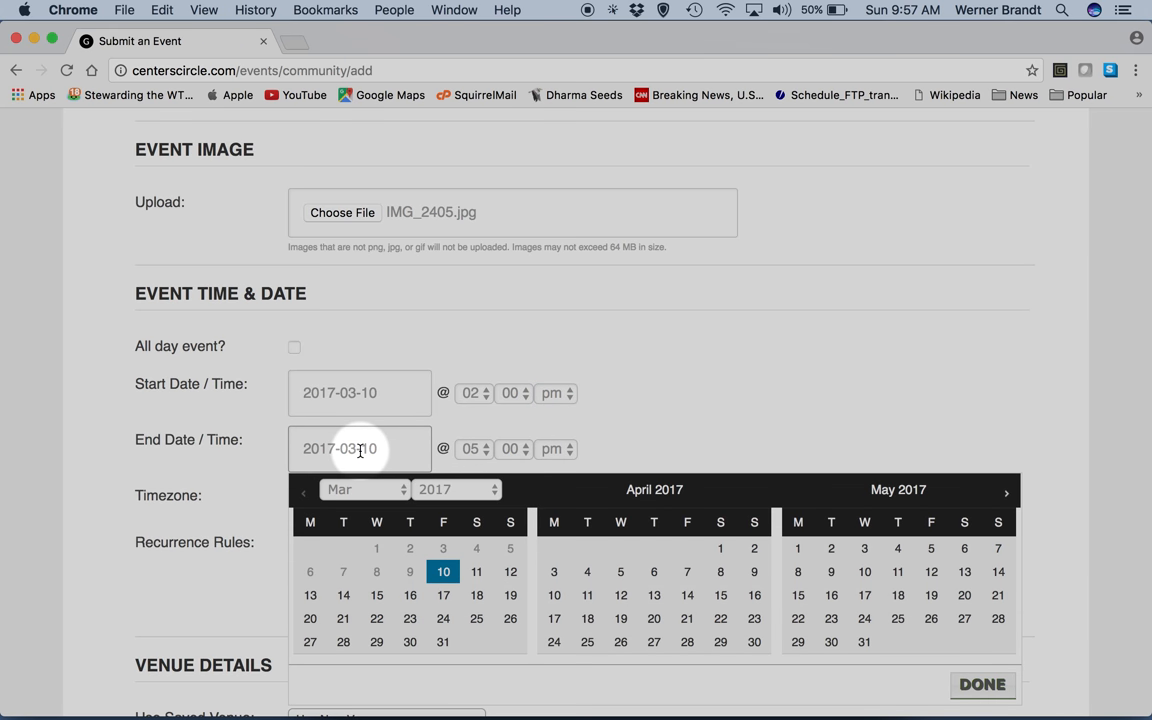
{"action": "left_click", "coordinate": [510, 572]}
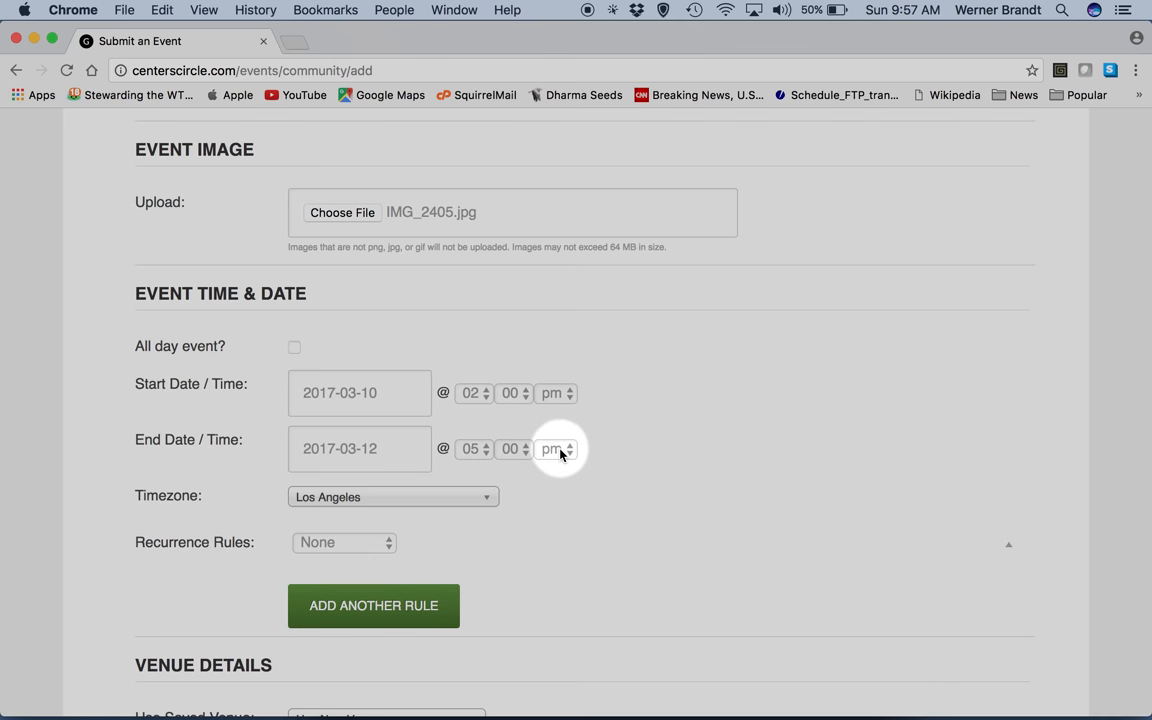
{"action": "scroll", "scroll_direction": "down", "scroll_amount": 3}
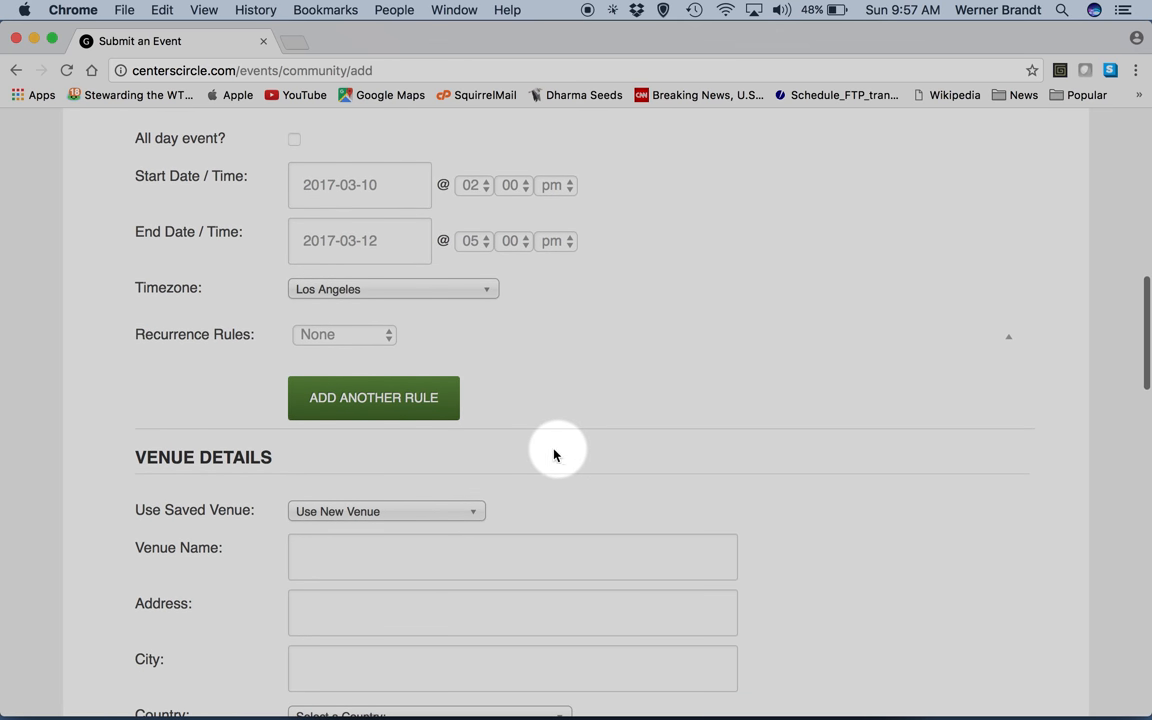
{"action": "mouse_move", "coordinate": [240, 360]}
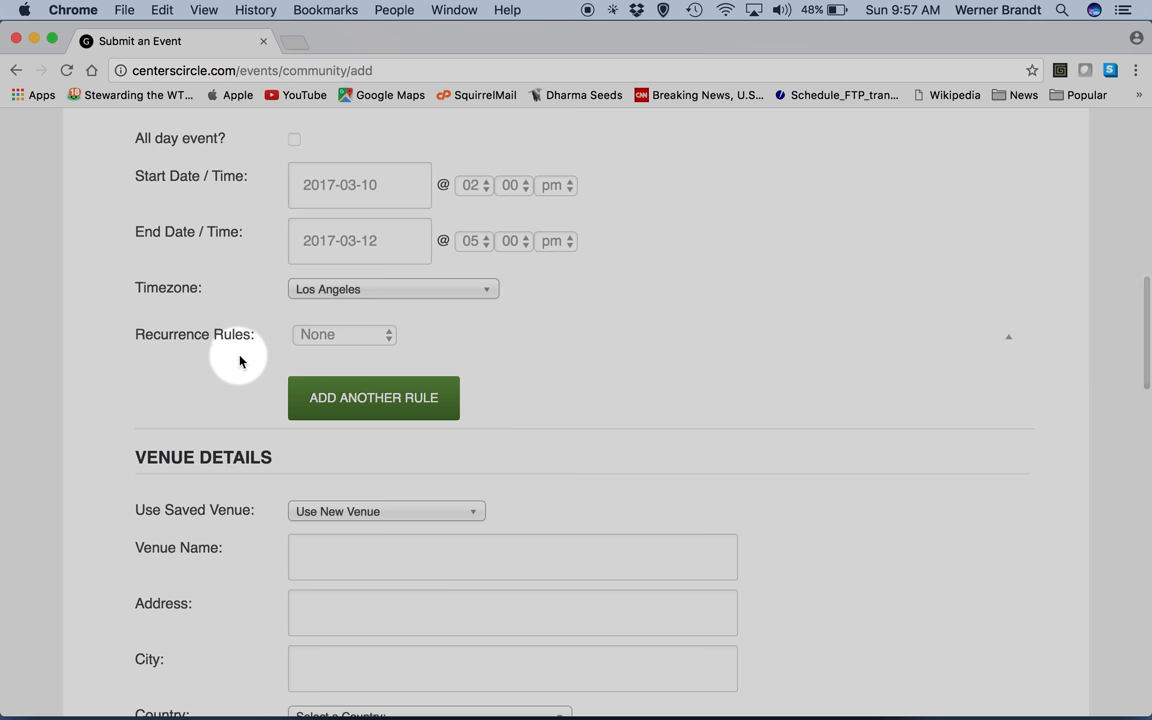
{"action": "mouse_move", "coordinate": [378, 338]}
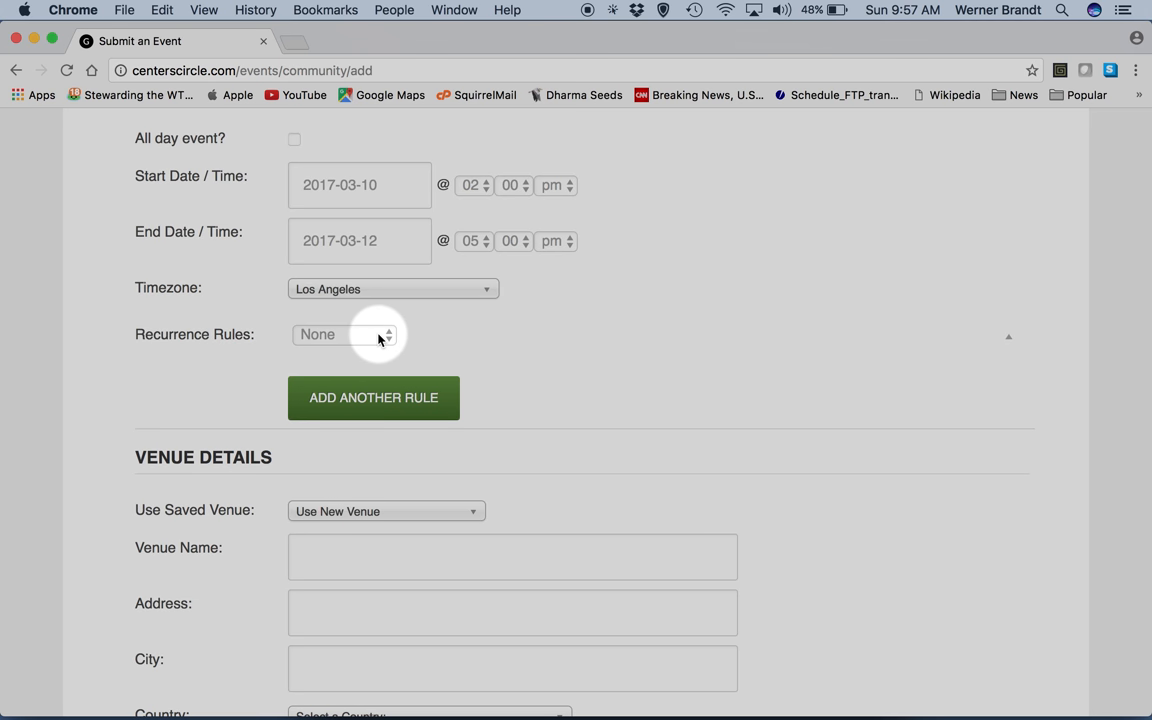
{"action": "left_click", "coordinate": [344, 334]}
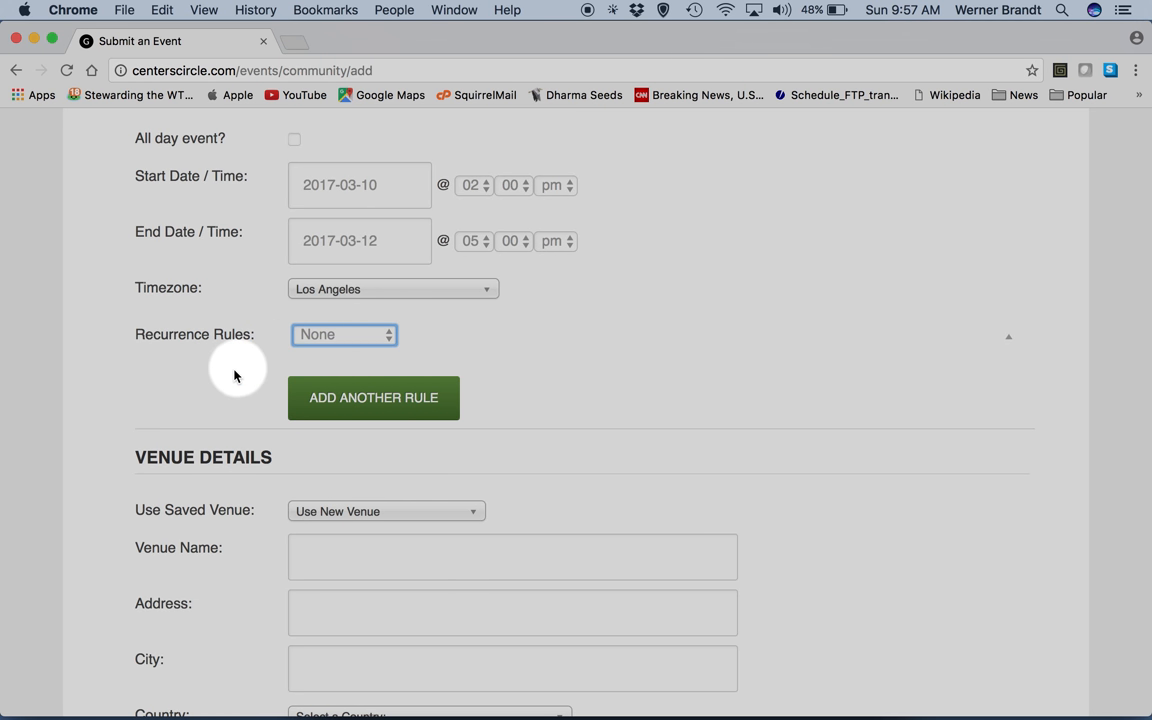
{"action": "scroll", "scroll_direction": "down", "scroll_amount": 3}
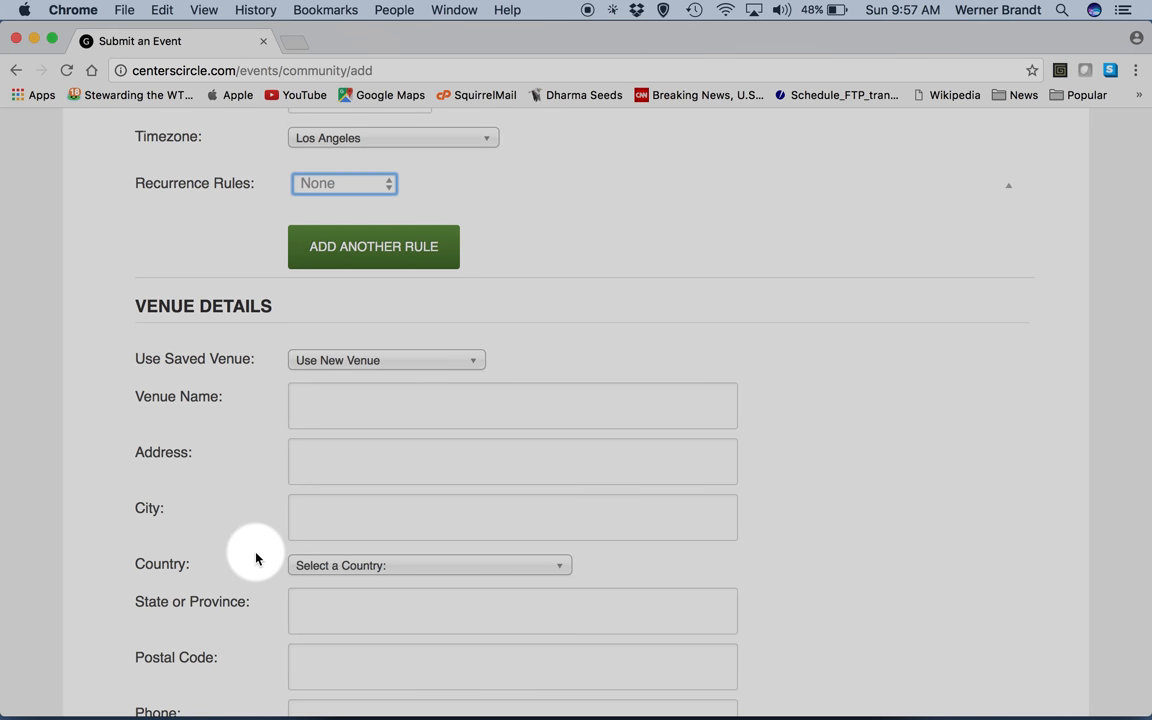
{"action": "mouse_move", "coordinate": [472, 364]}
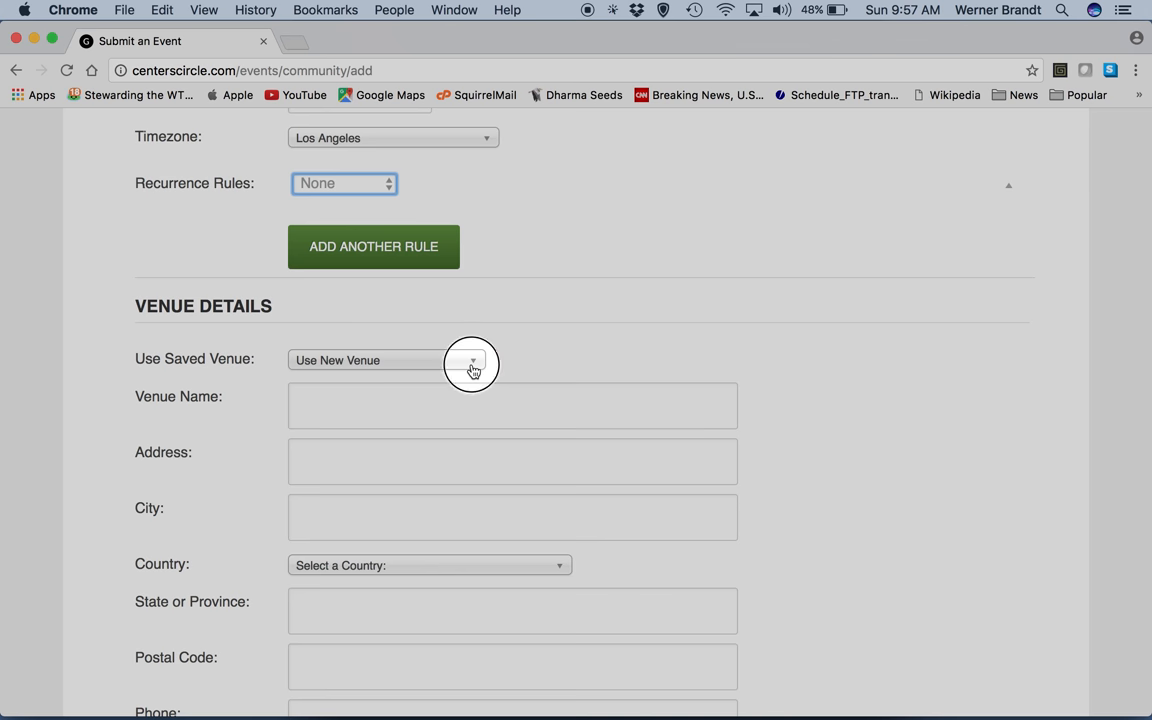
- Choose saved venue Westwind and turn on the Google Map options
{"action": "left_click", "coordinate": [470, 360]}
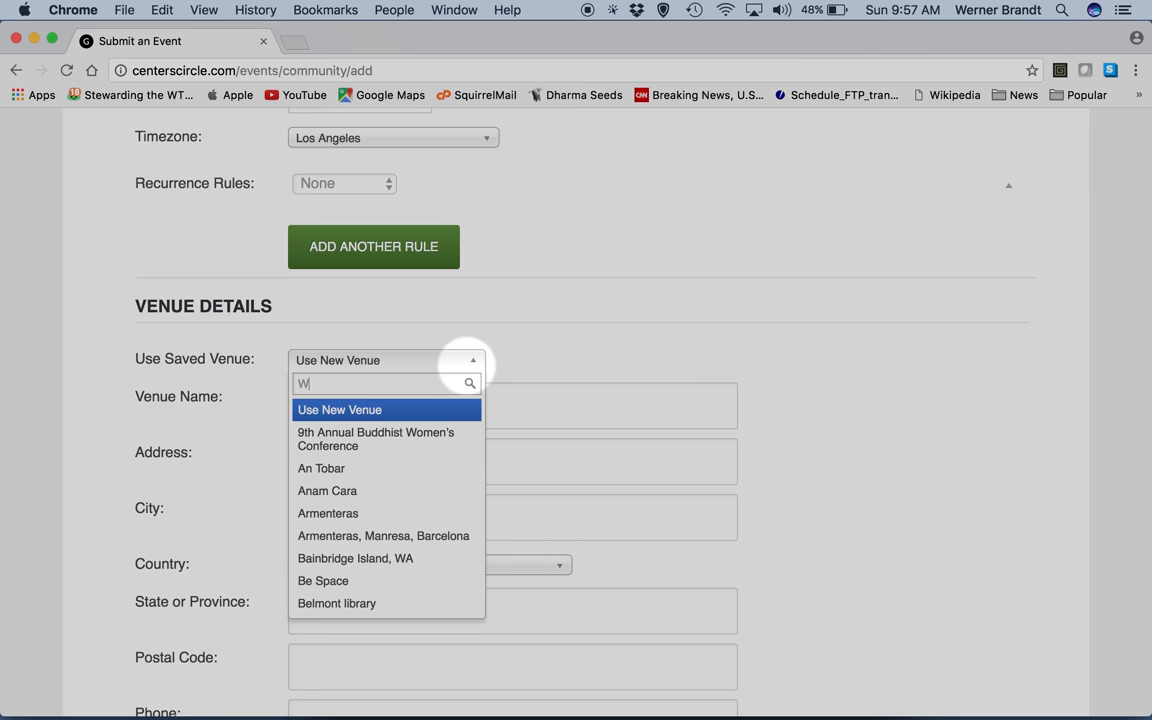
{"action": "type", "text": "e"}
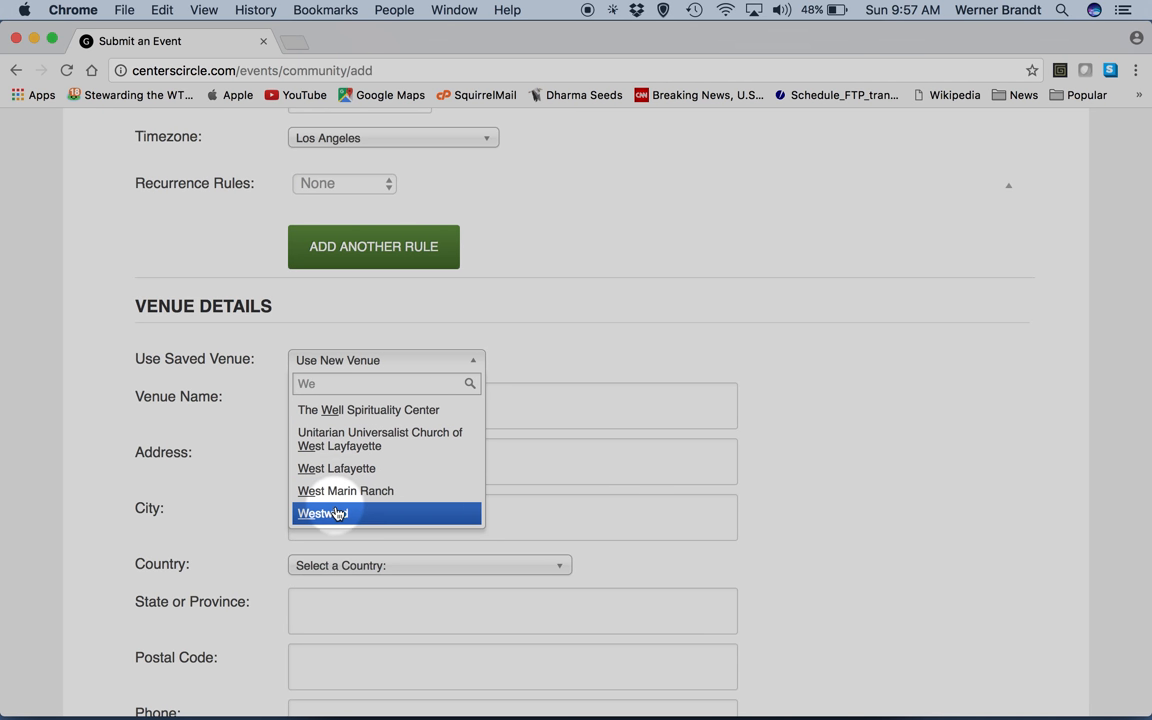
{"action": "left_click", "coordinate": [322, 512]}
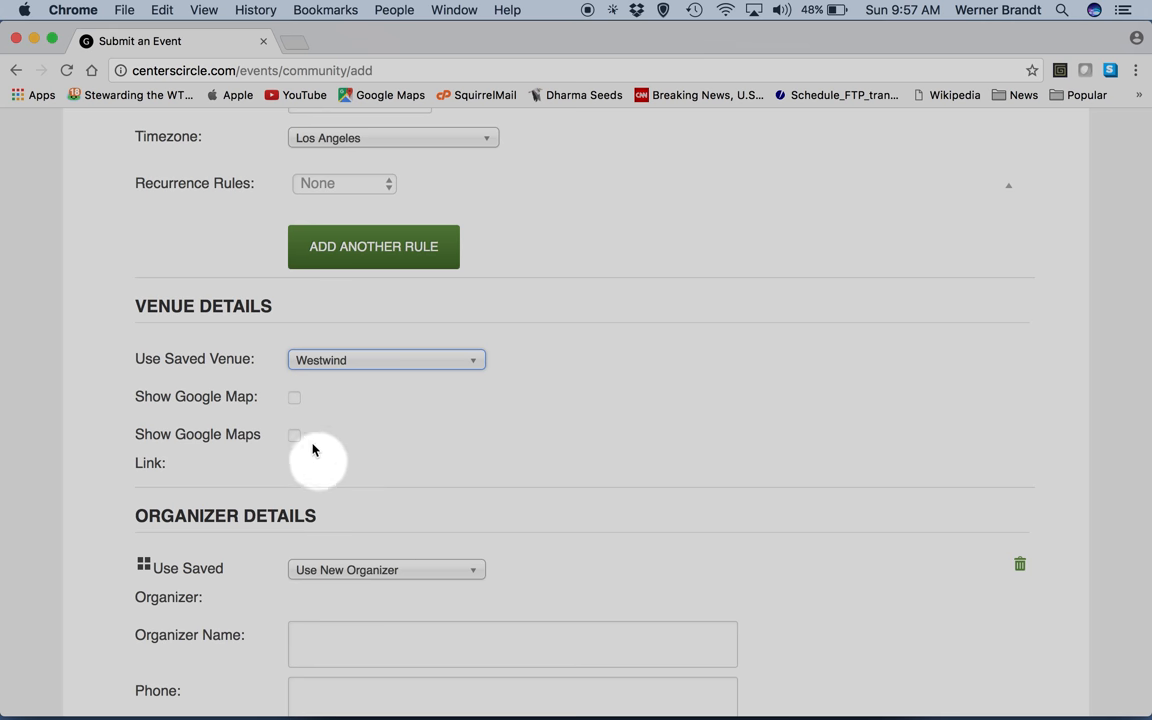
{"action": "left_click", "coordinate": [294, 396]}
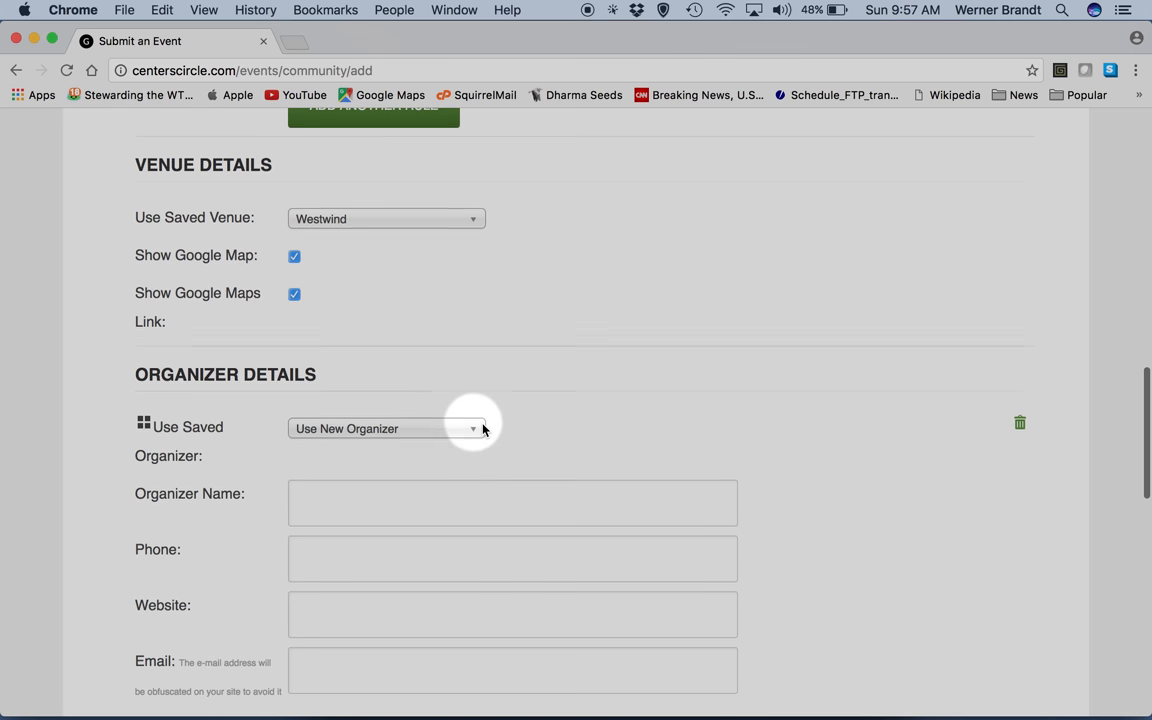
- Choose Werner Brandt as the saved organizer by searching 'Wer'
{"action": "scroll", "scroll_direction": "down", "scroll_amount": 3}
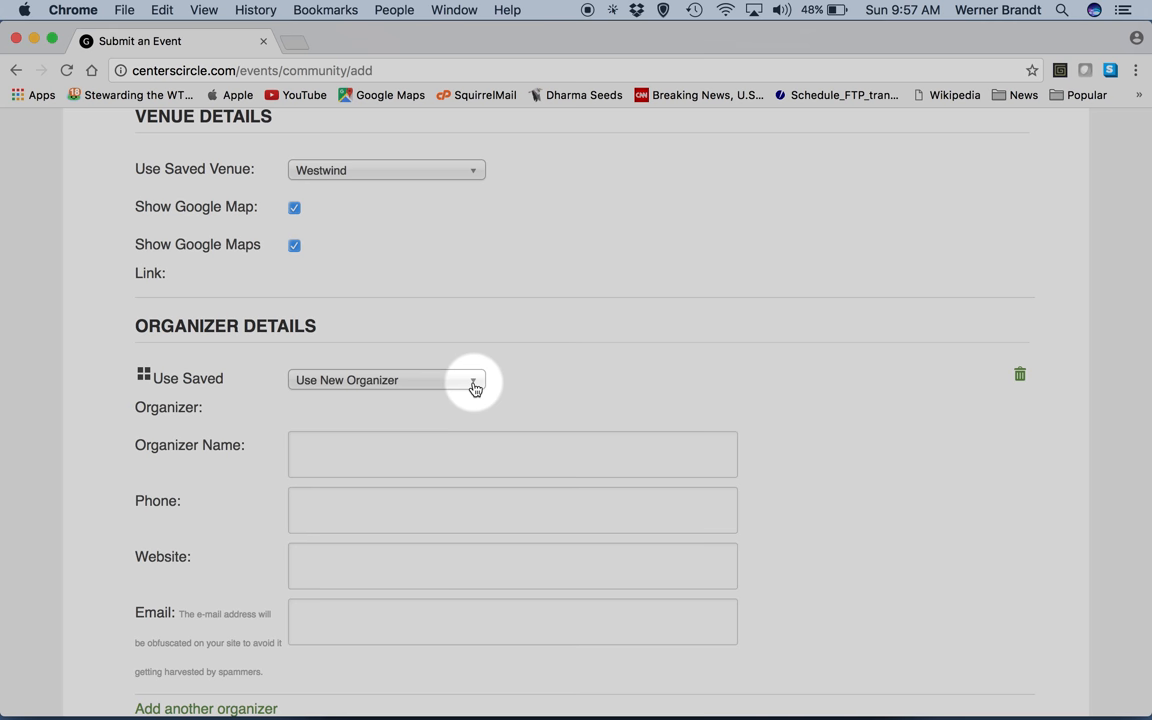
{"action": "left_click", "coordinate": [384, 380]}
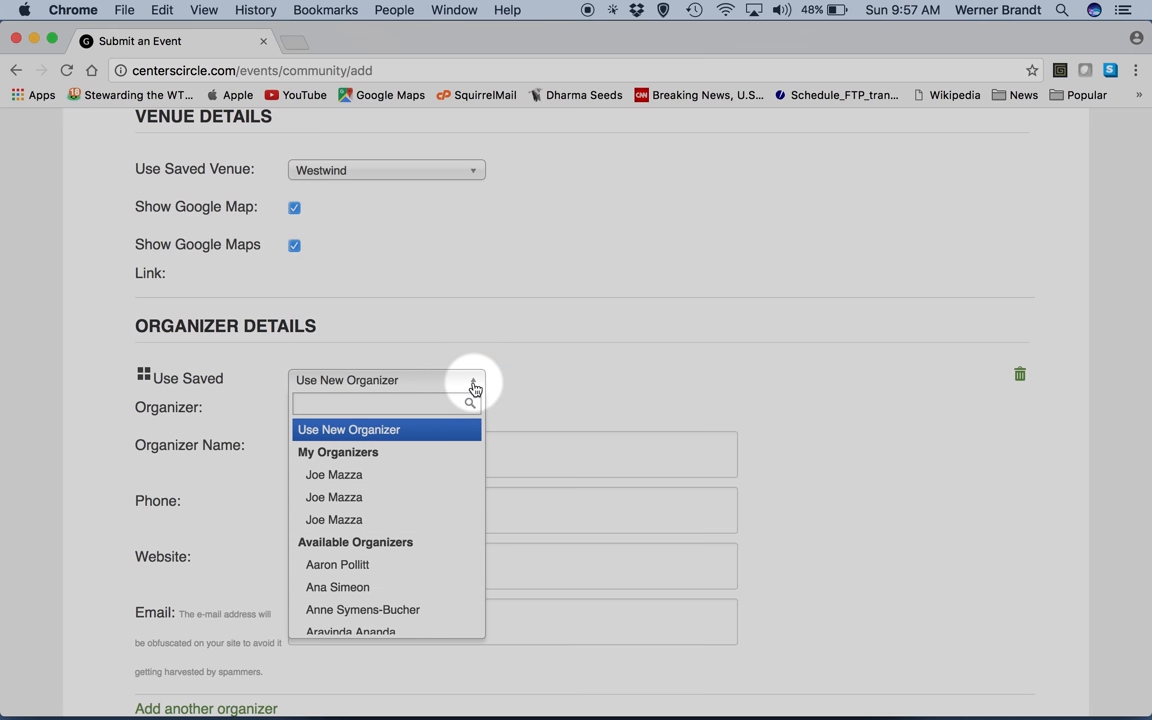
{"action": "type", "text": "Wer"}
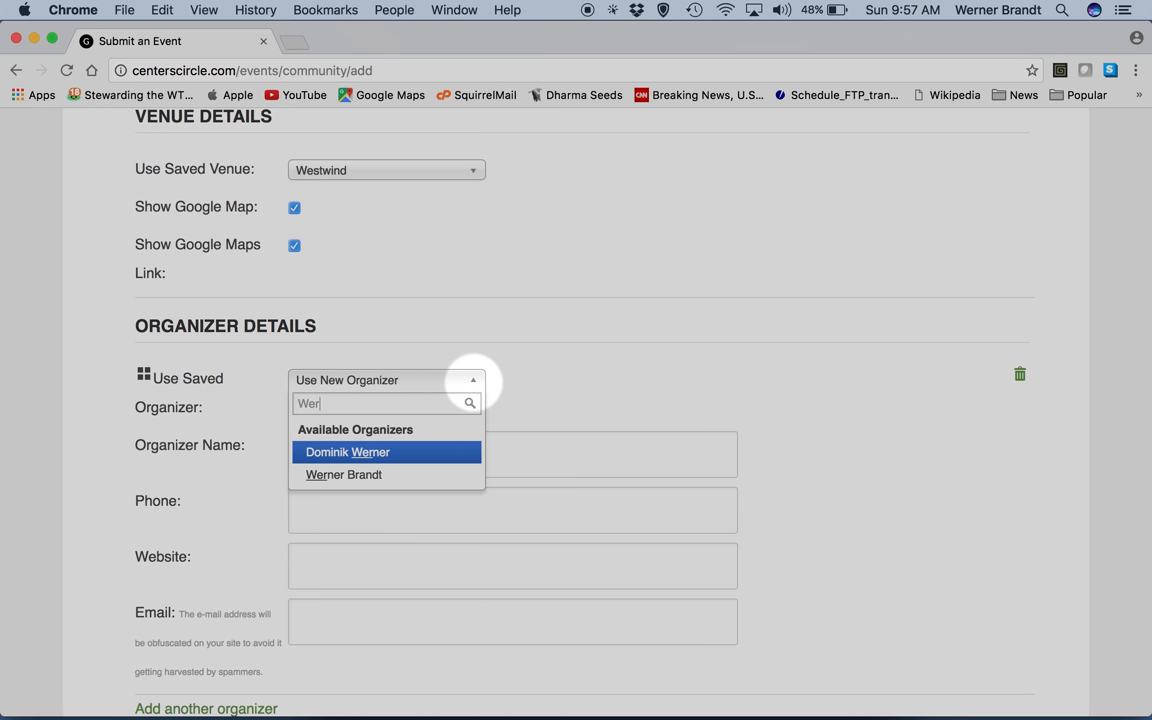
{"action": "left_click", "coordinate": [344, 474]}
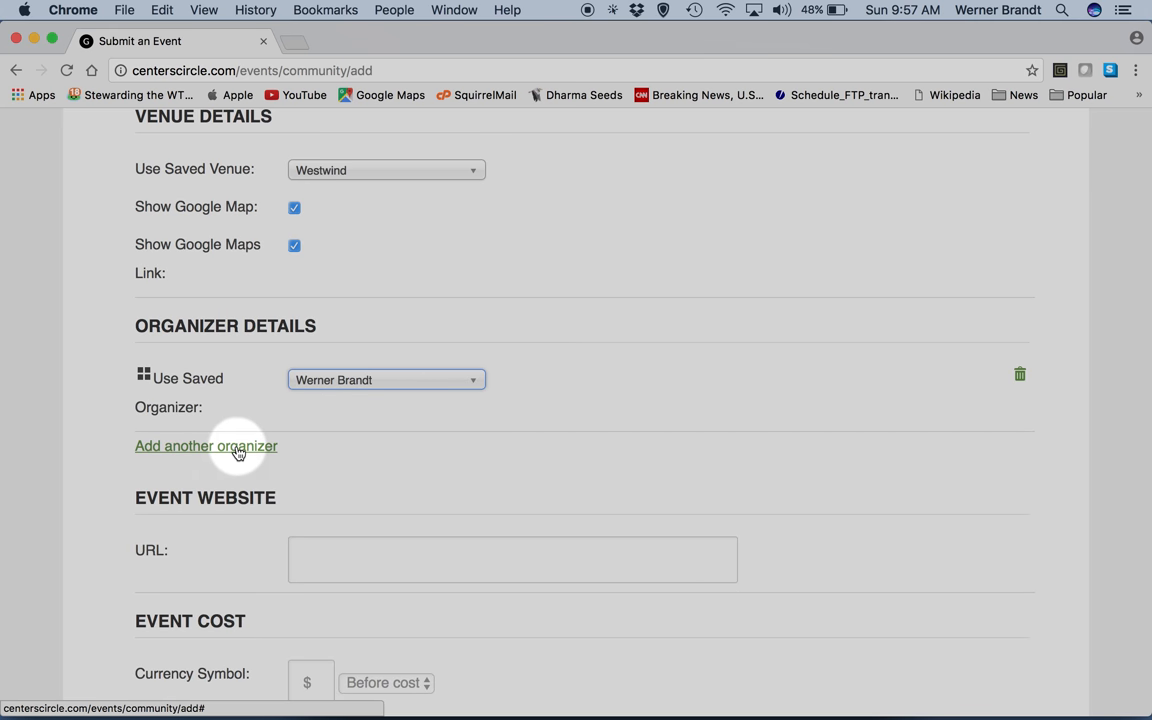
{"action": "scroll", "scroll_direction": "down", "scroll_amount": 3}
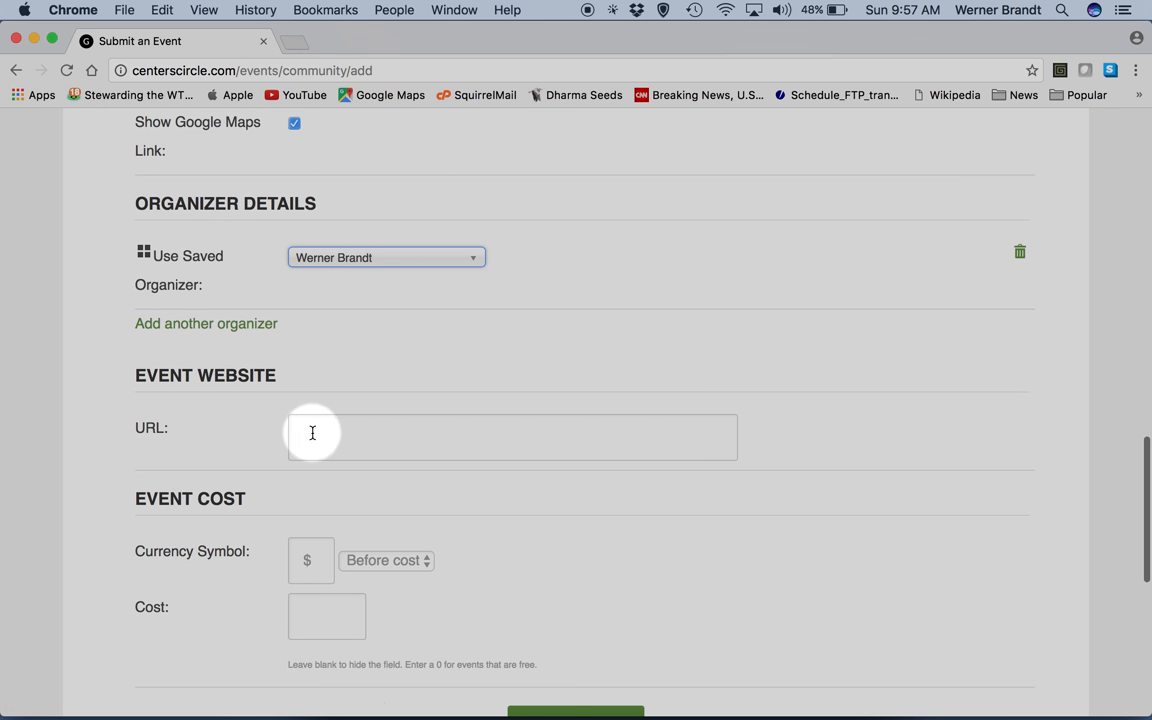
{"action": "type", "text": "h"}
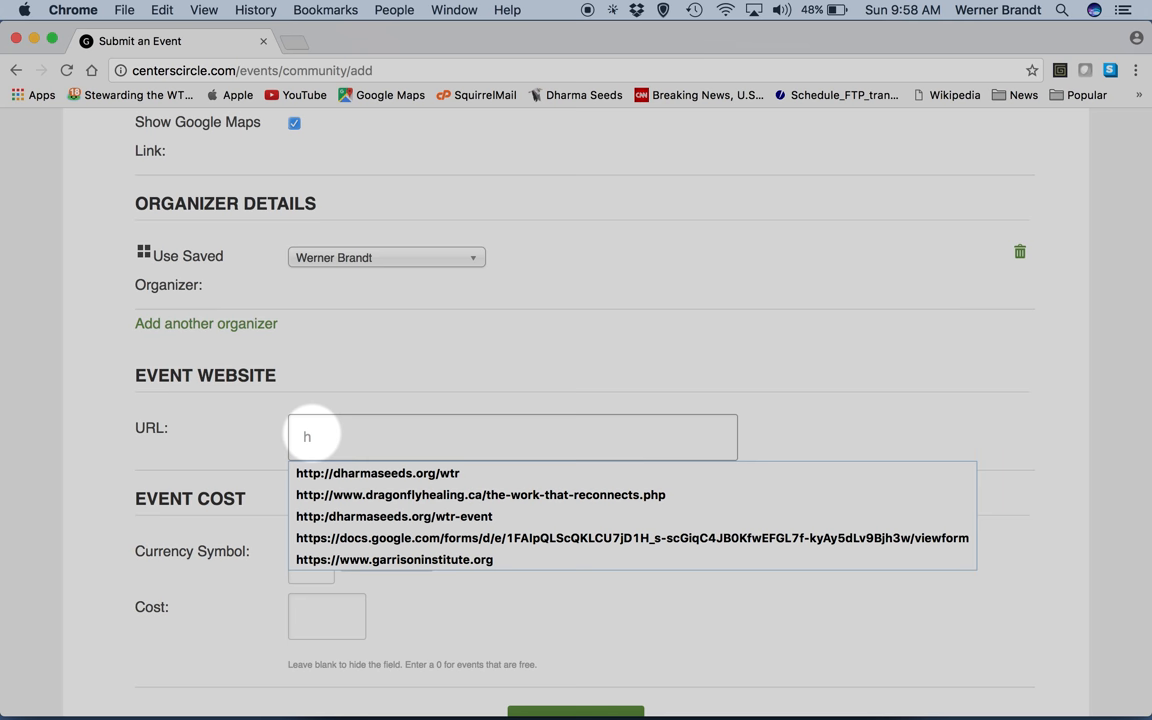
{"action": "left_click", "coordinate": [376, 472]}
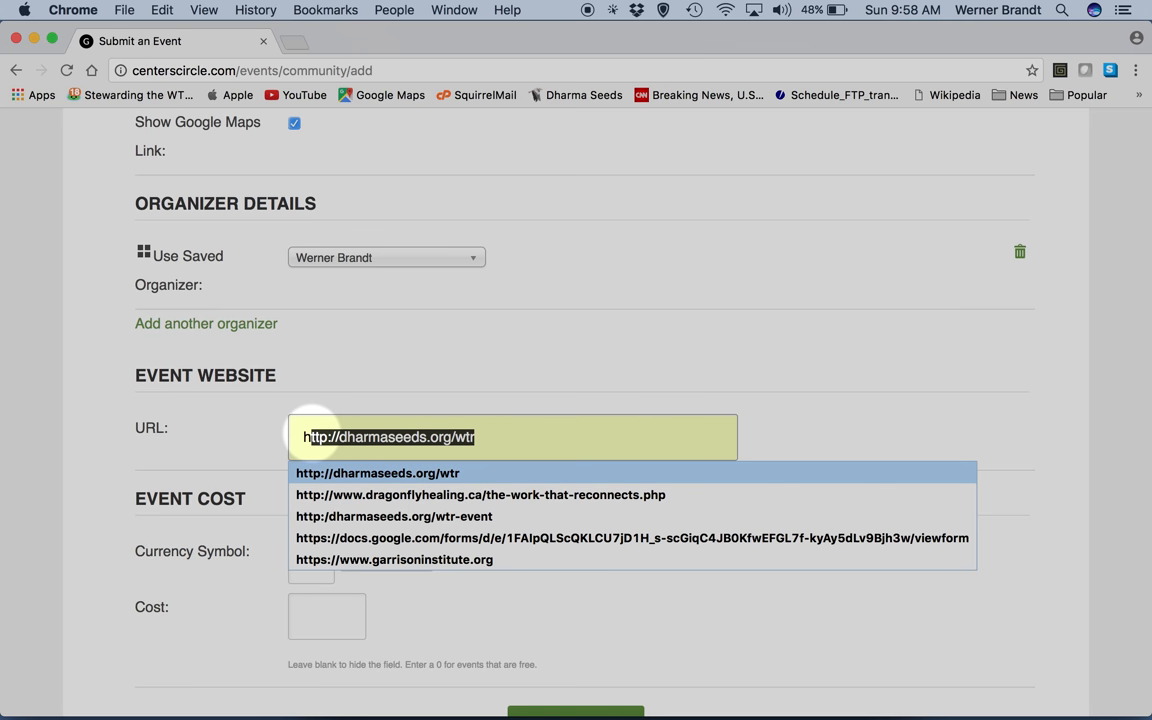
{"action": "left_click", "coordinate": [376, 472]}
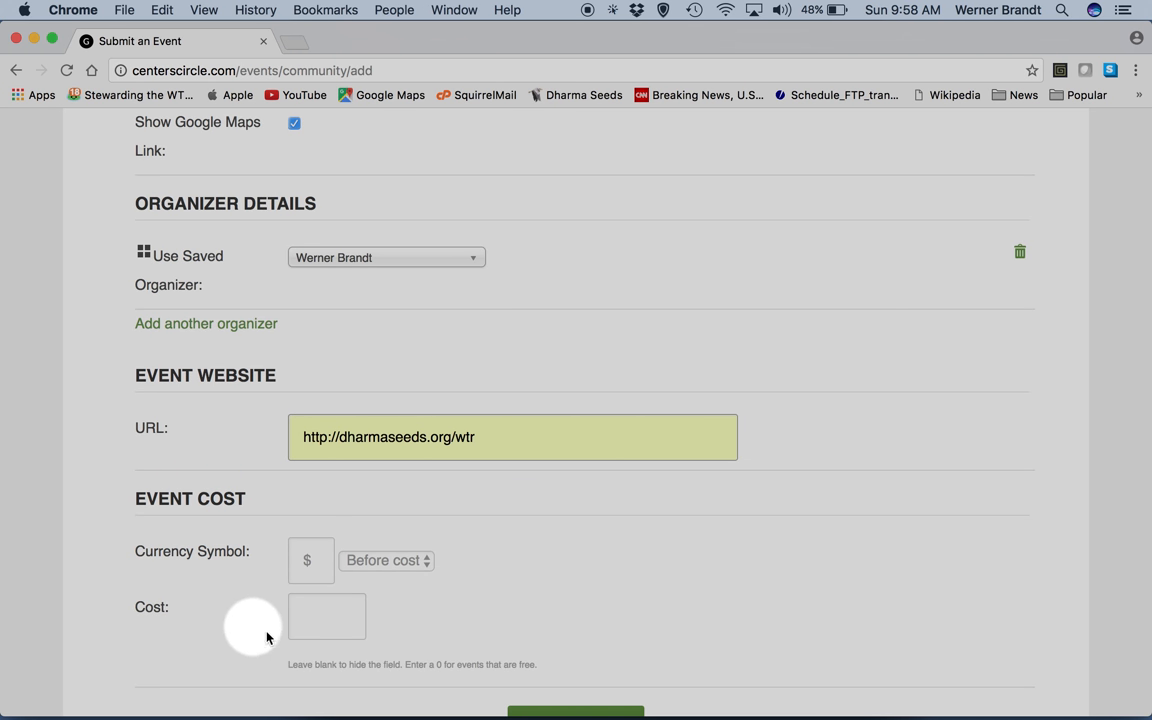
{"action": "left_click", "coordinate": [328, 616]}
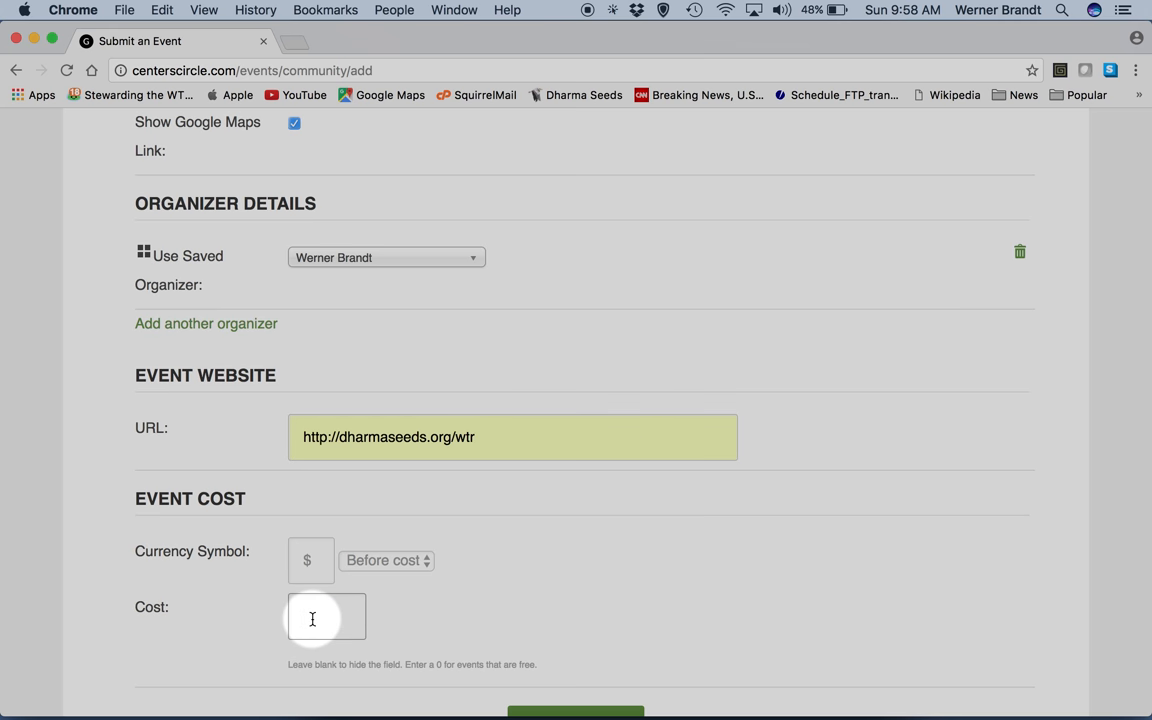
{"action": "type", "text": "100"}
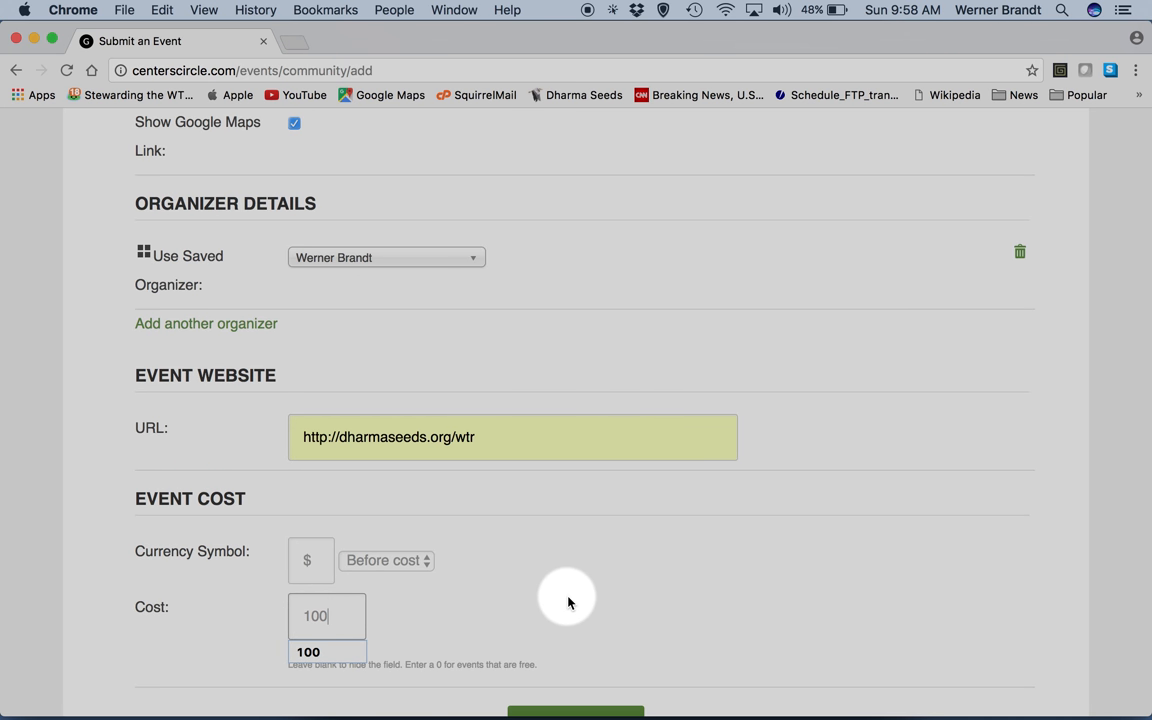
{"action": "scroll", "scroll_direction": "down", "scroll_amount": 3}
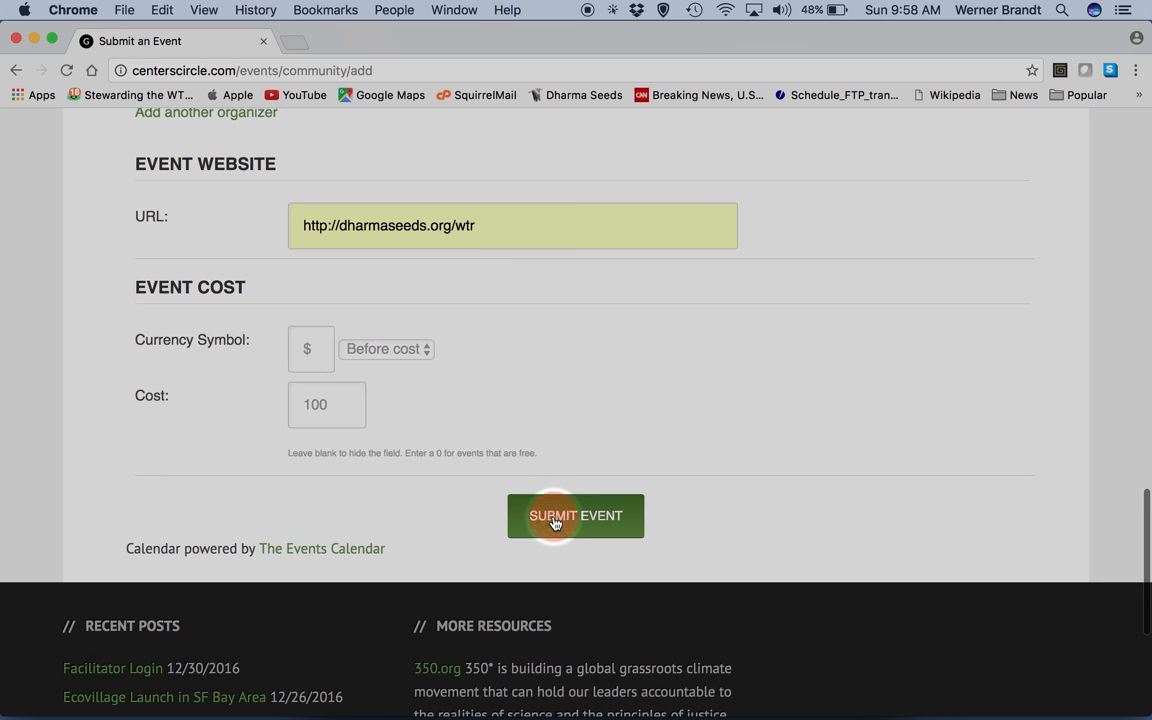
- Submit the completed event and reach the confirmation page
{"action": "left_click", "coordinate": [576, 516]}
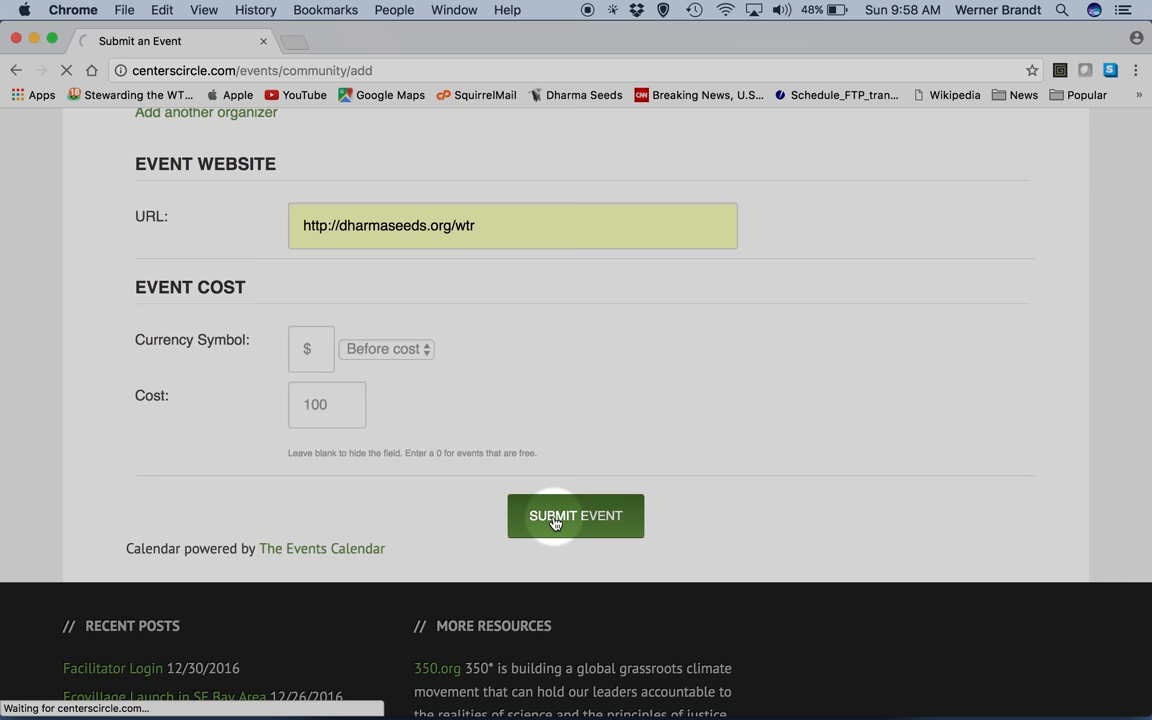
{"action": "left_click", "coordinate": [576, 516]}
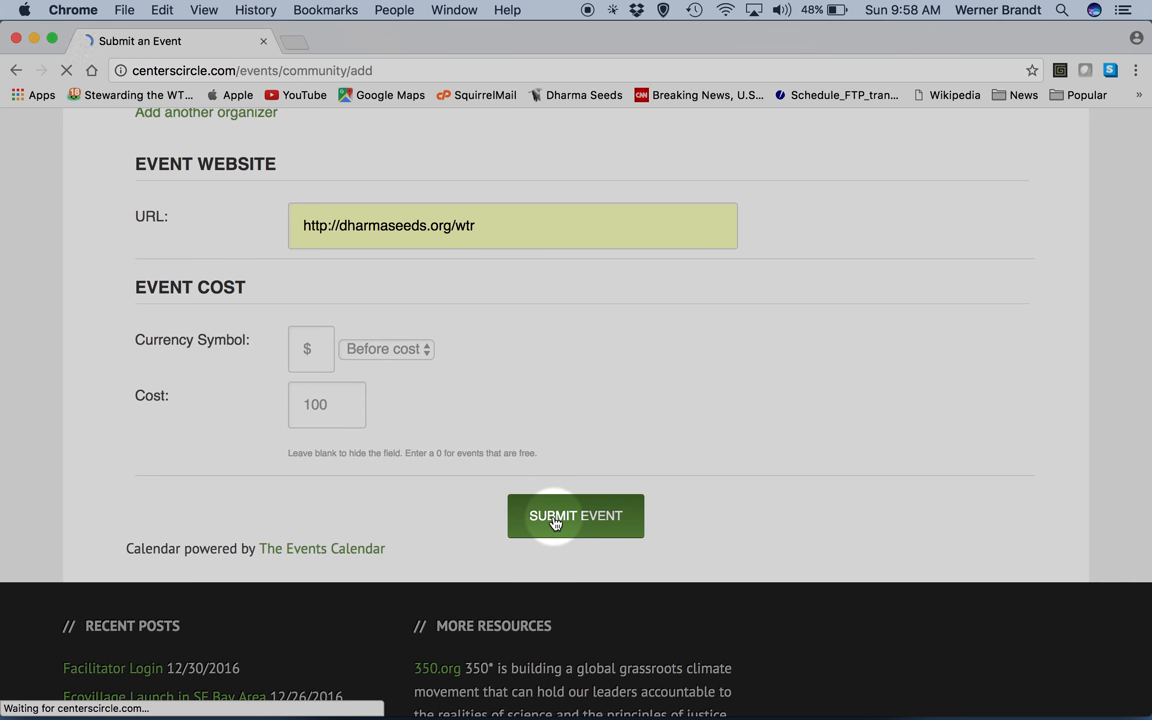
{"action": "left_click", "coordinate": [576, 516]}
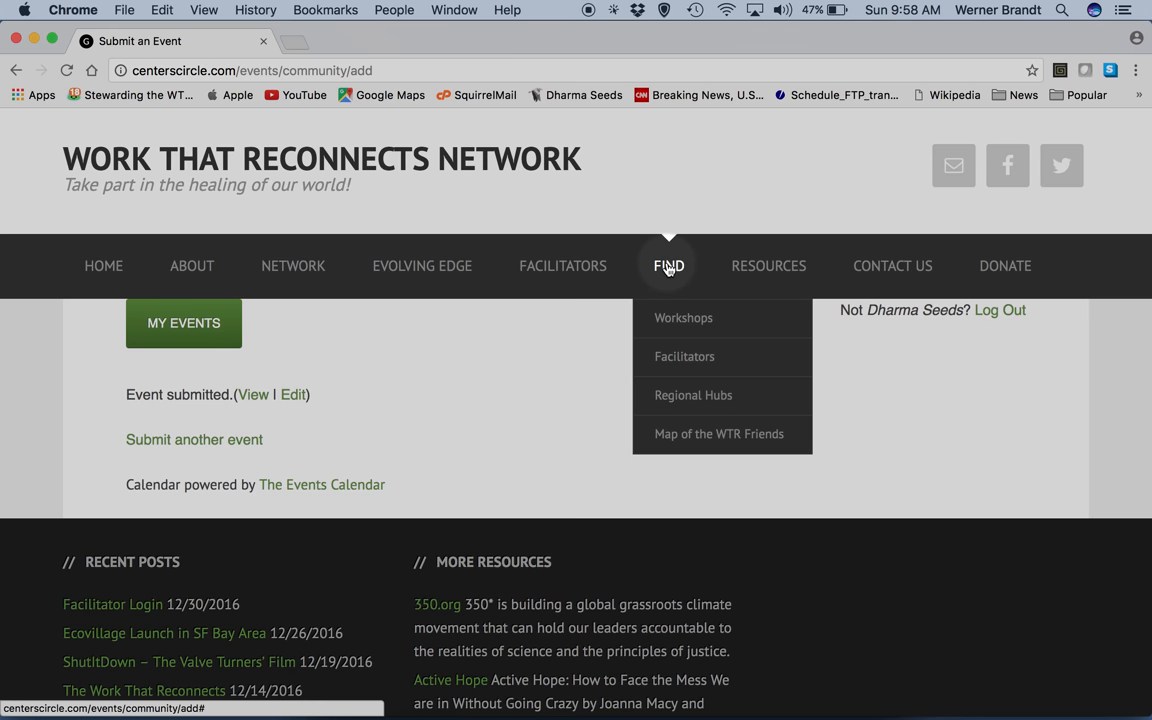
- Find Men's Work That Reconnects Workshop under March 2017 in Upcoming Events and open its page
{"action": "left_click", "coordinate": [684, 316]}
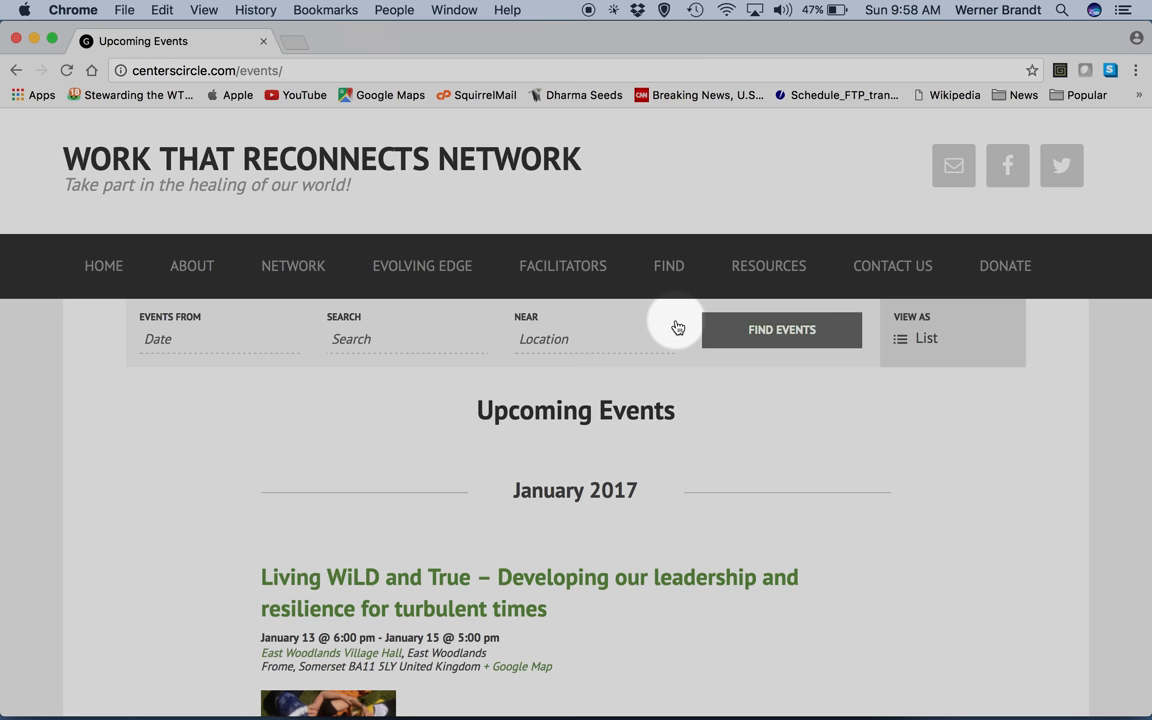
{"action": "scroll", "scroll_direction": "down", "scroll_amount": 3}
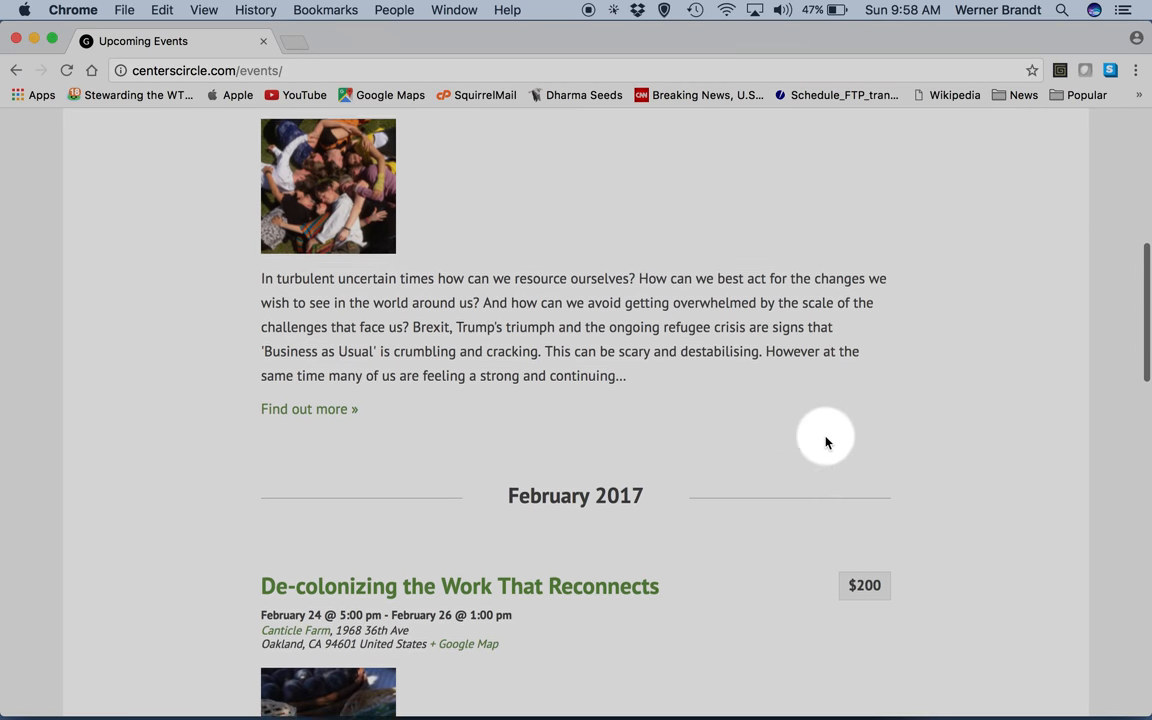
{"action": "scroll", "scroll_direction": "down", "scroll_amount": 3}
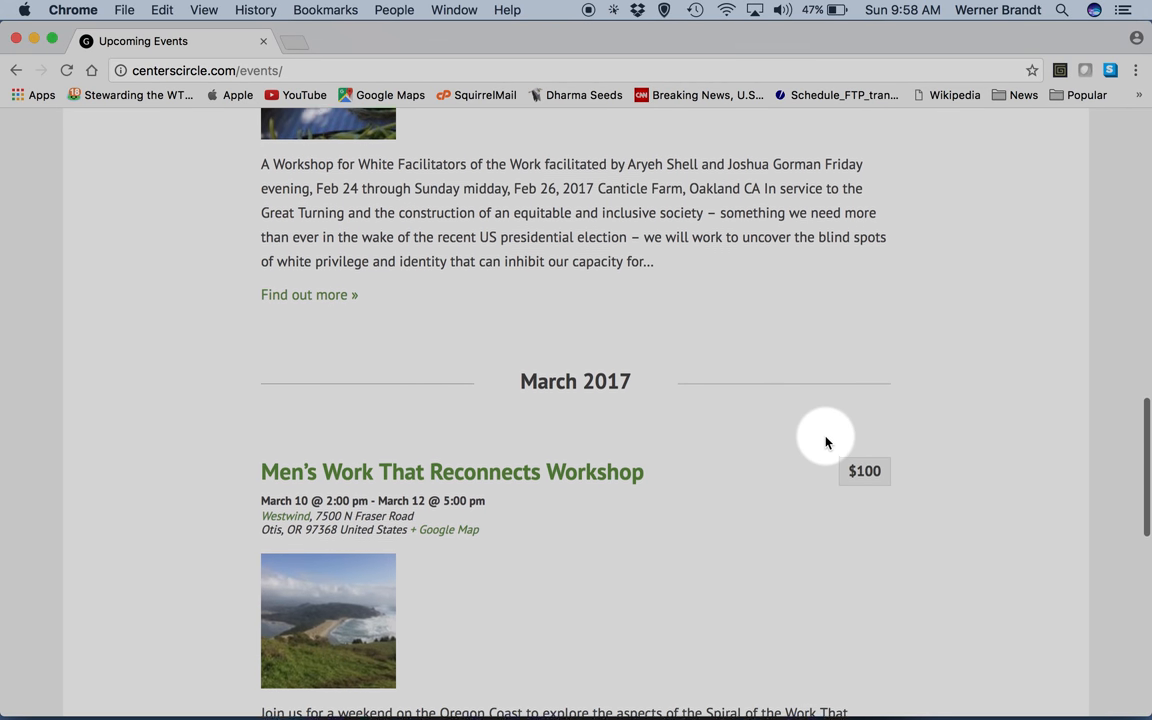
{"action": "scroll", "scroll_direction": "down", "scroll_amount": 3}
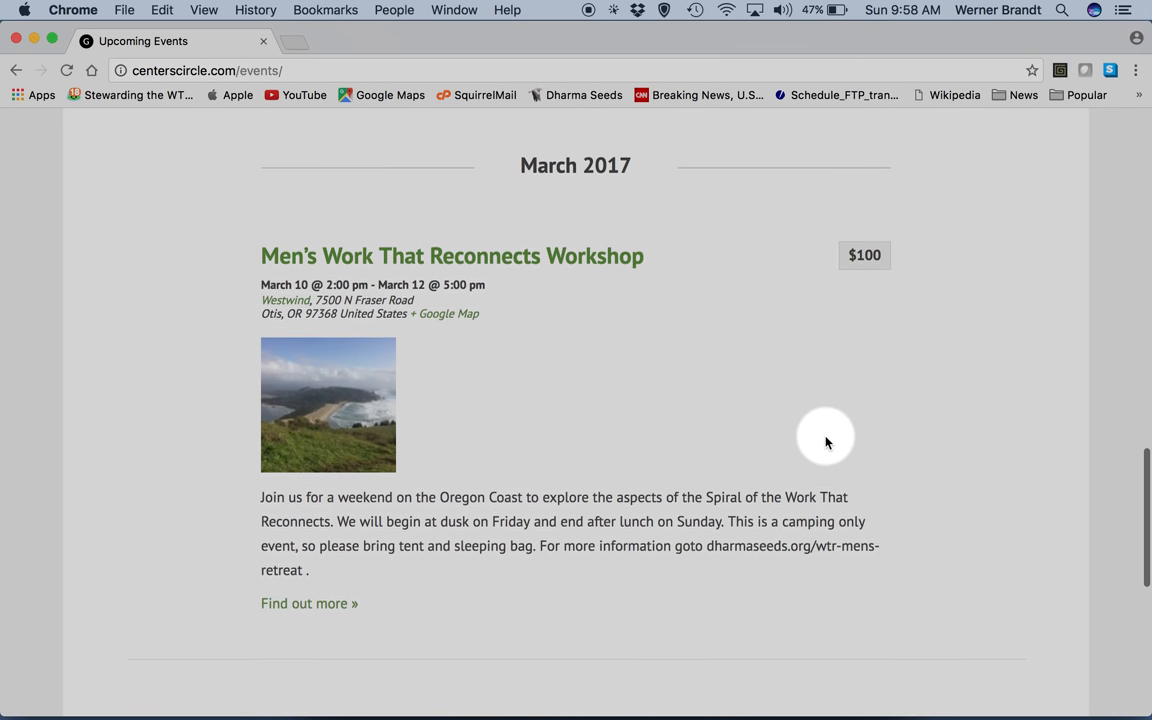
{"action": "mouse_move", "coordinate": [544, 252]}
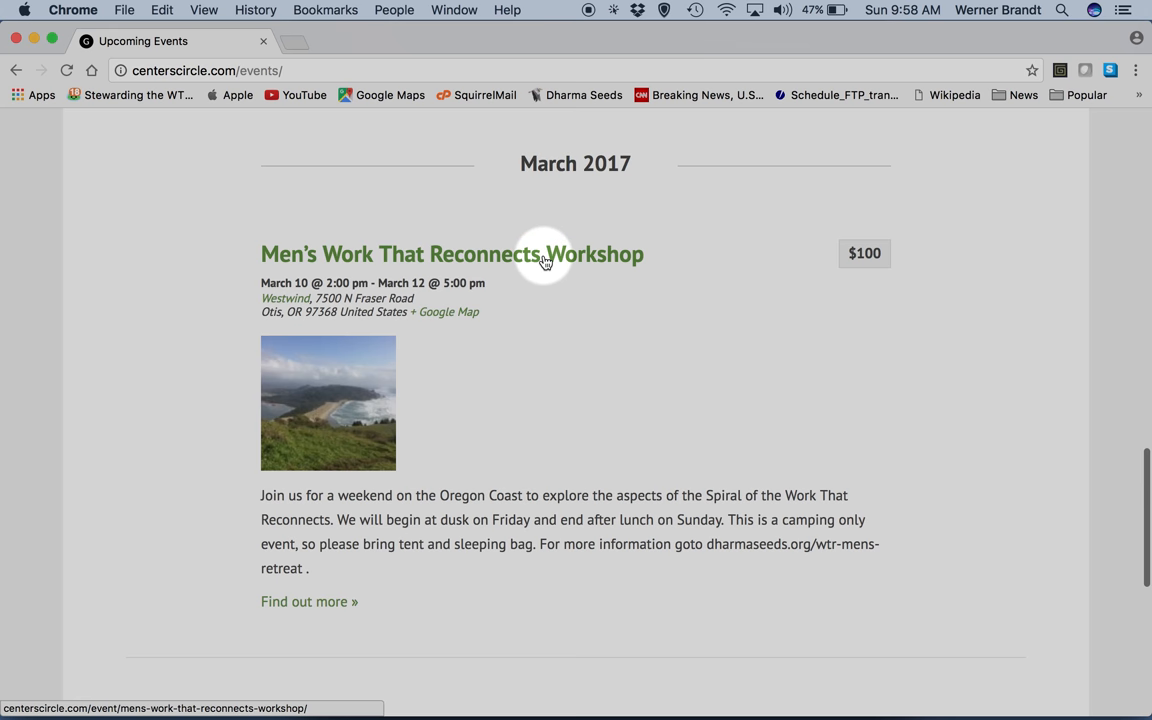
{"action": "left_click", "coordinate": [308, 600]}
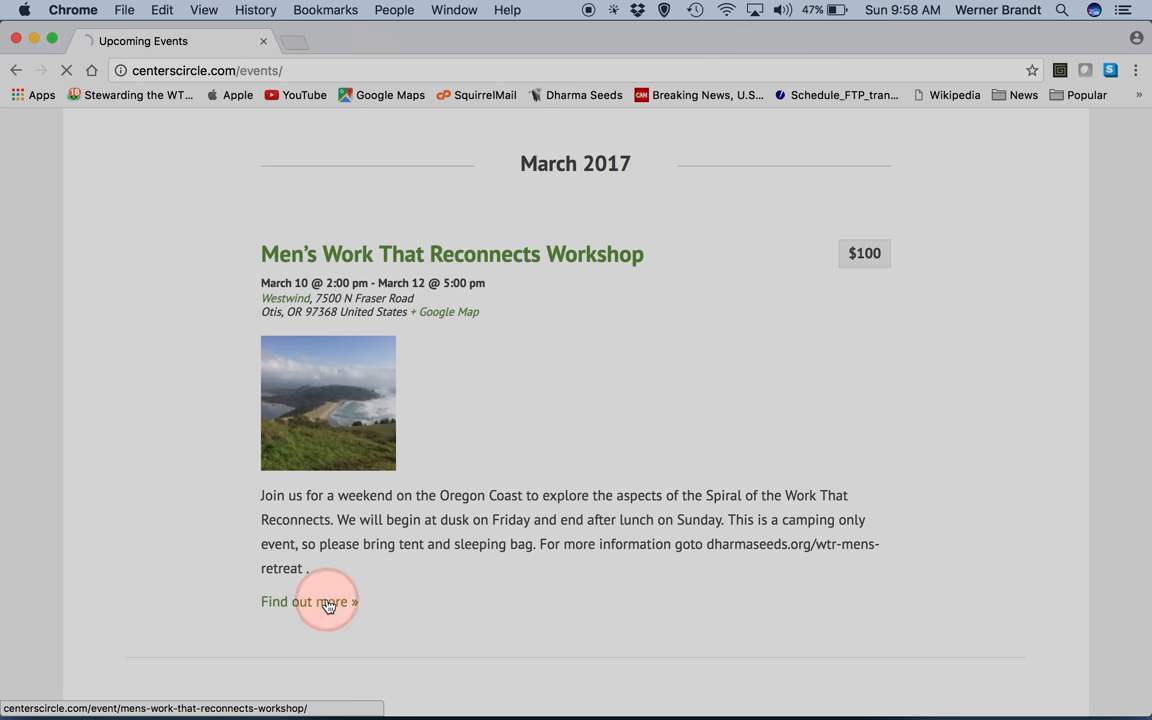
{"action": "left_click", "coordinate": [304, 600]}
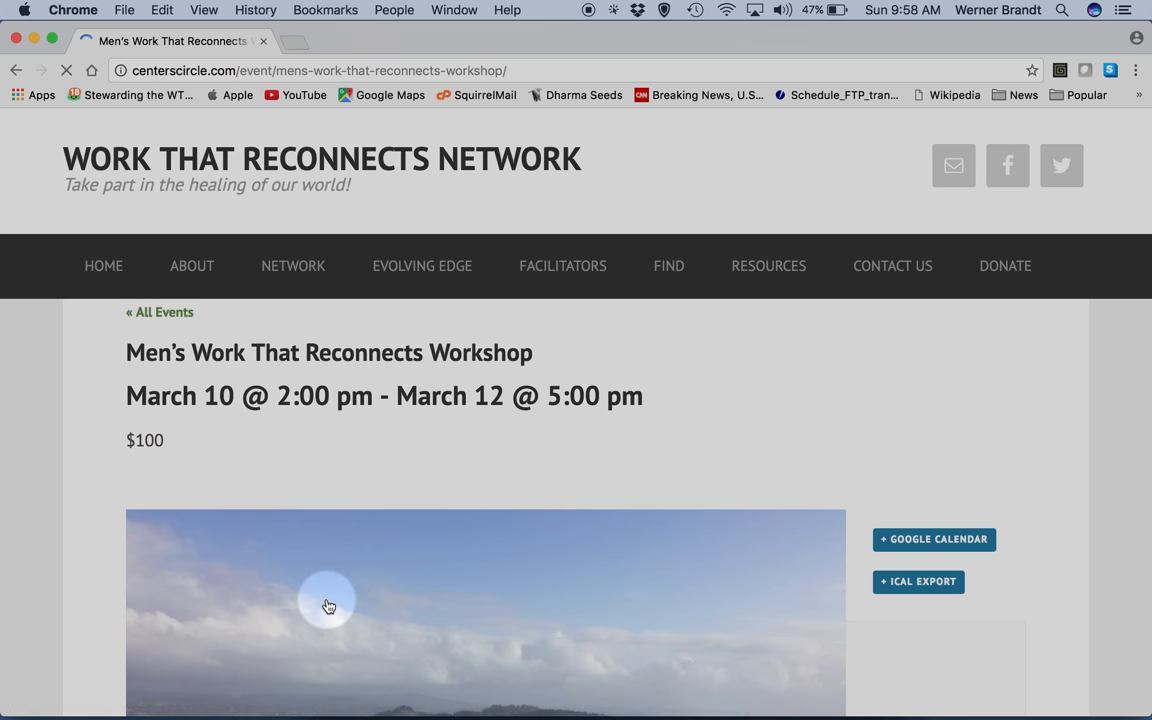
{"action": "scroll", "scroll_direction": "down", "scroll_amount": 3}
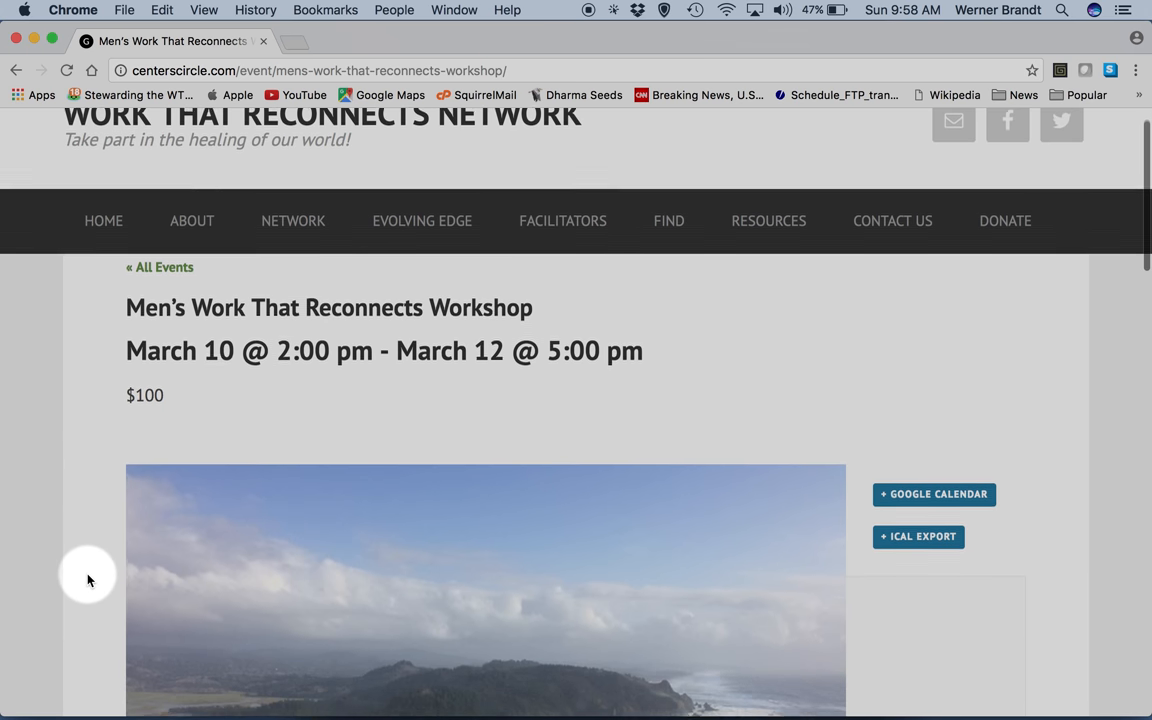
{"action": "scroll", "scroll_direction": "down", "scroll_amount": 3}
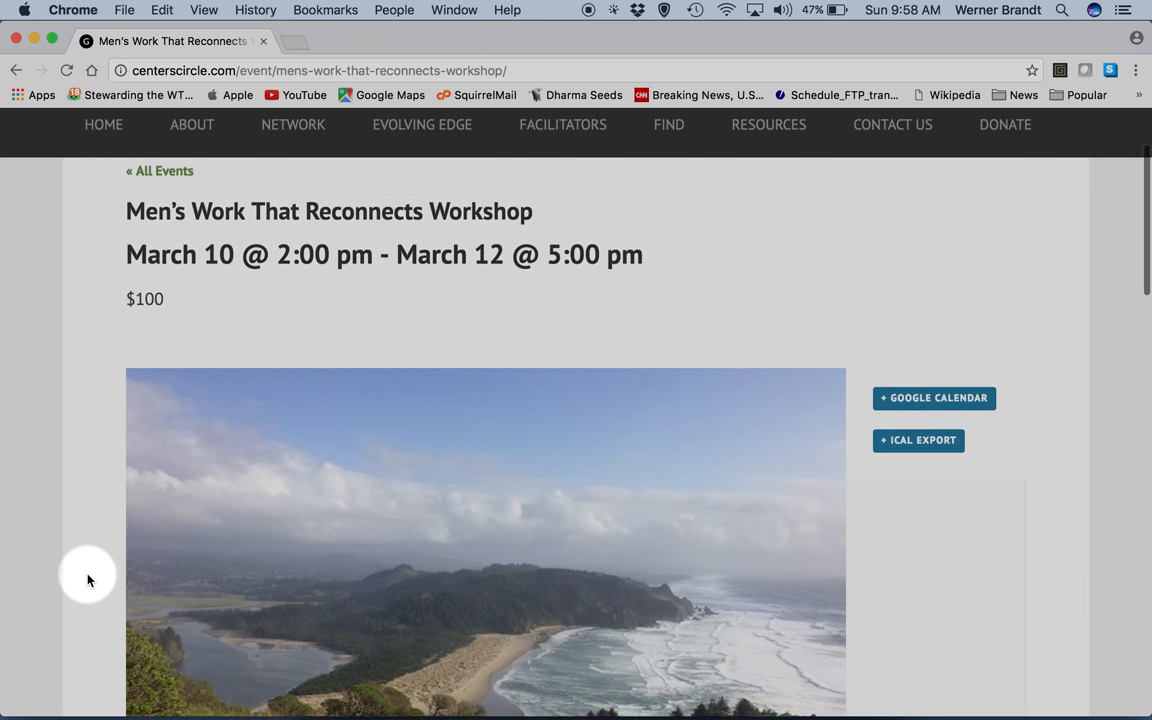
{"action": "scroll", "scroll_direction": "down", "scroll_amount": 3}
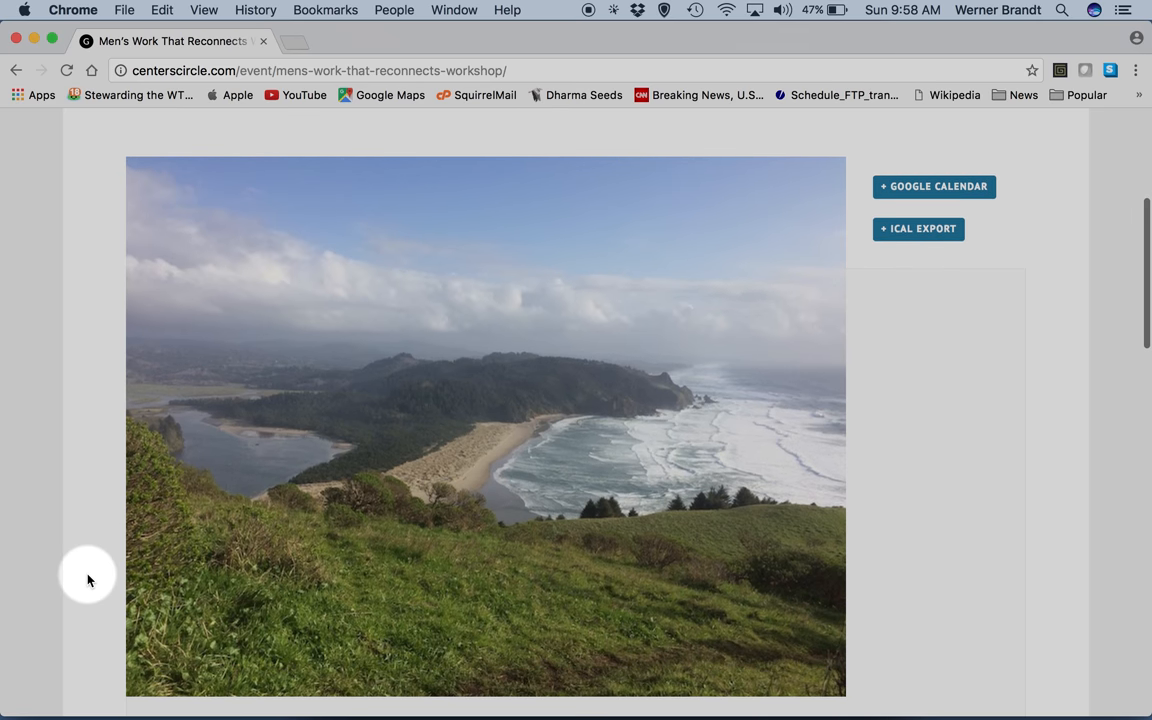
{"action": "scroll", "scroll_direction": "down", "scroll_amount": 3}
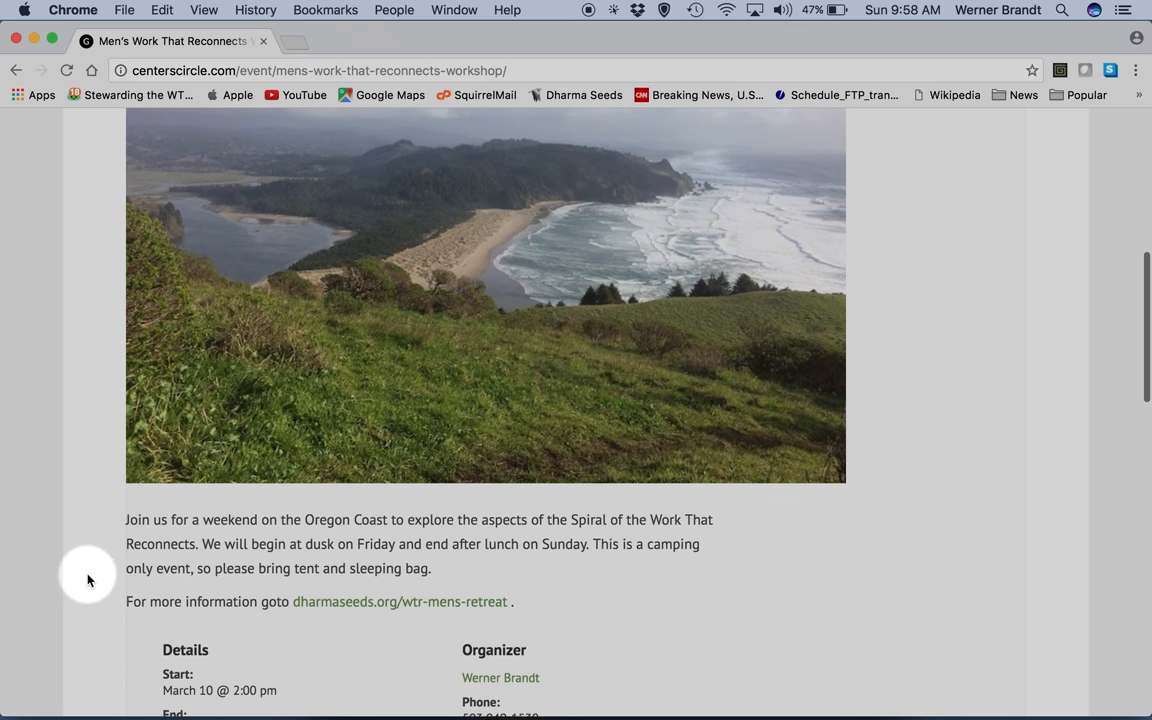
{"action": "scroll", "scroll_direction": "down", "scroll_amount": 3}
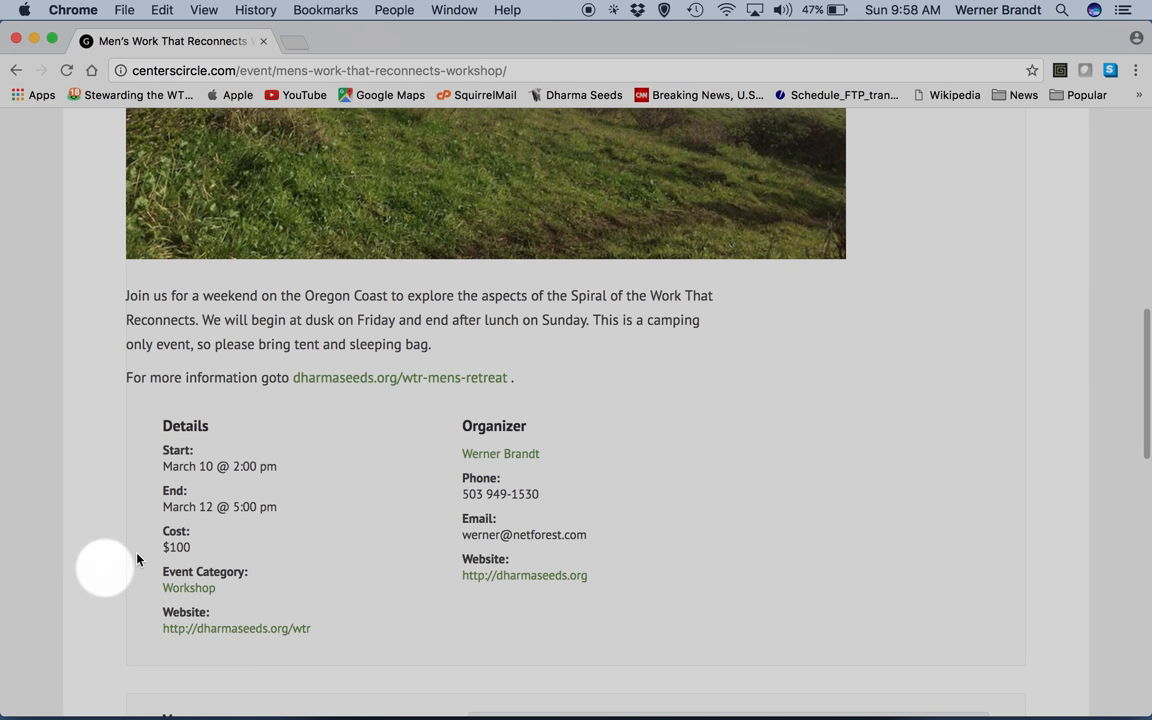
{"action": "scroll", "scroll_direction": "down", "scroll_amount": 3}
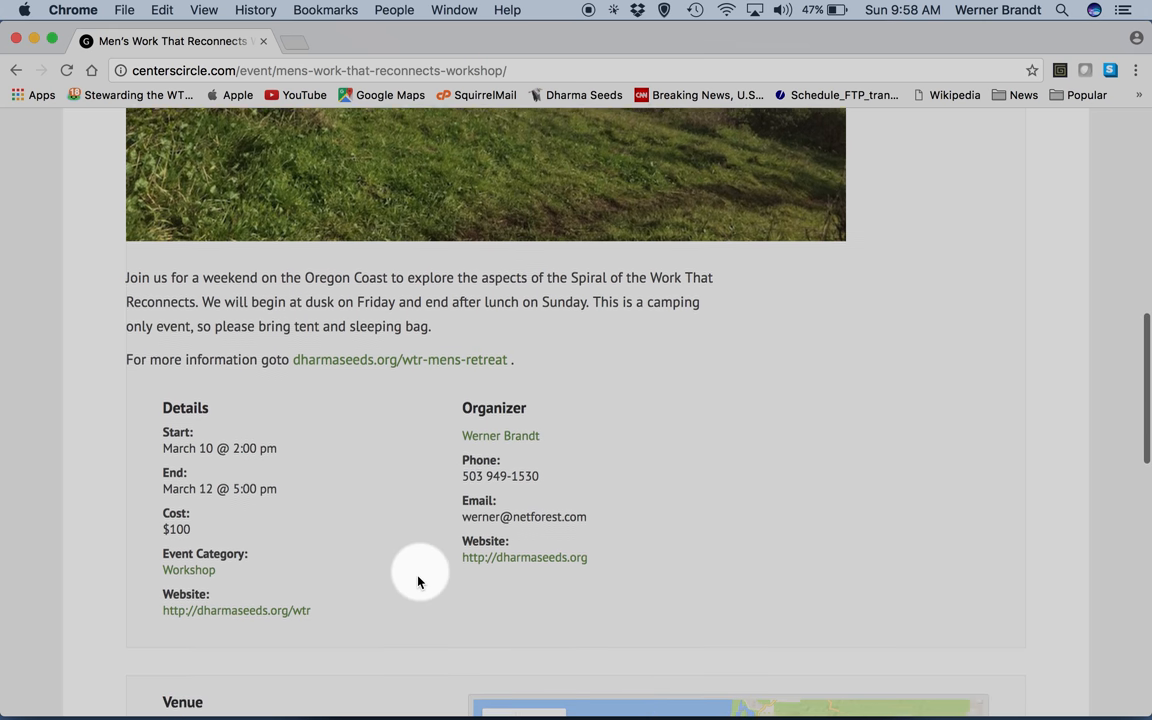
{"action": "scroll", "scroll_direction": "down", "scroll_amount": 3}
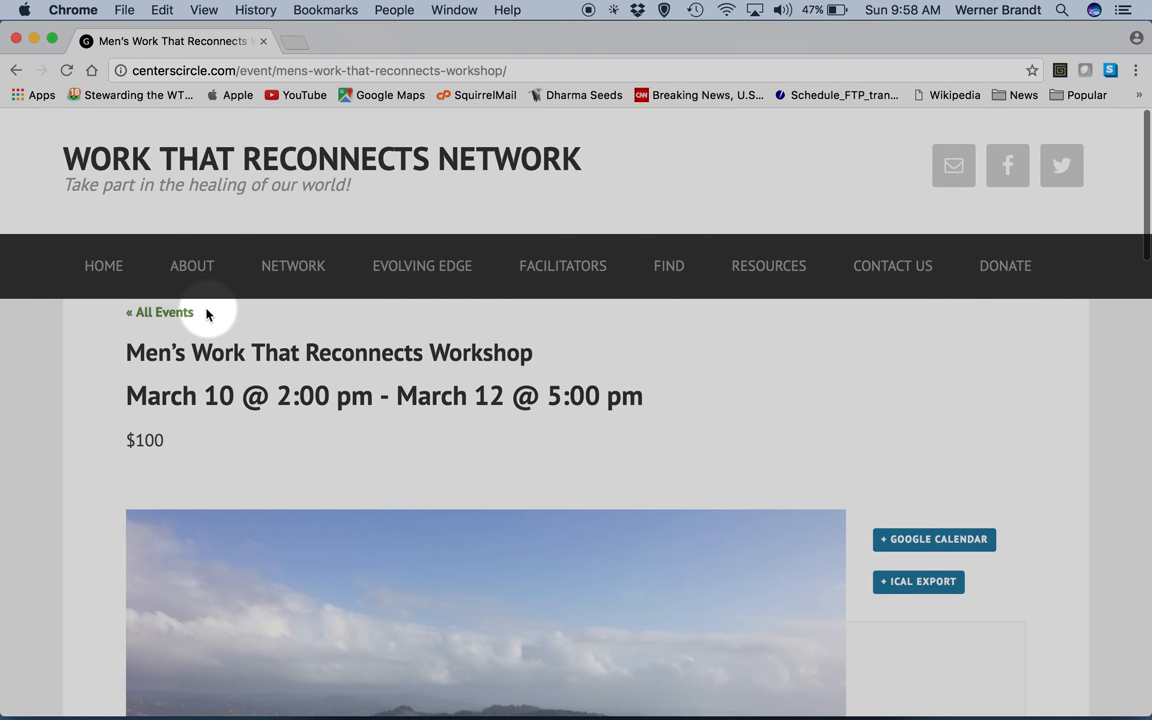
- Return to the home page and reopen the Submit an Event form via Submit/Modify Event
{"action": "left_click", "coordinate": [104, 266]}
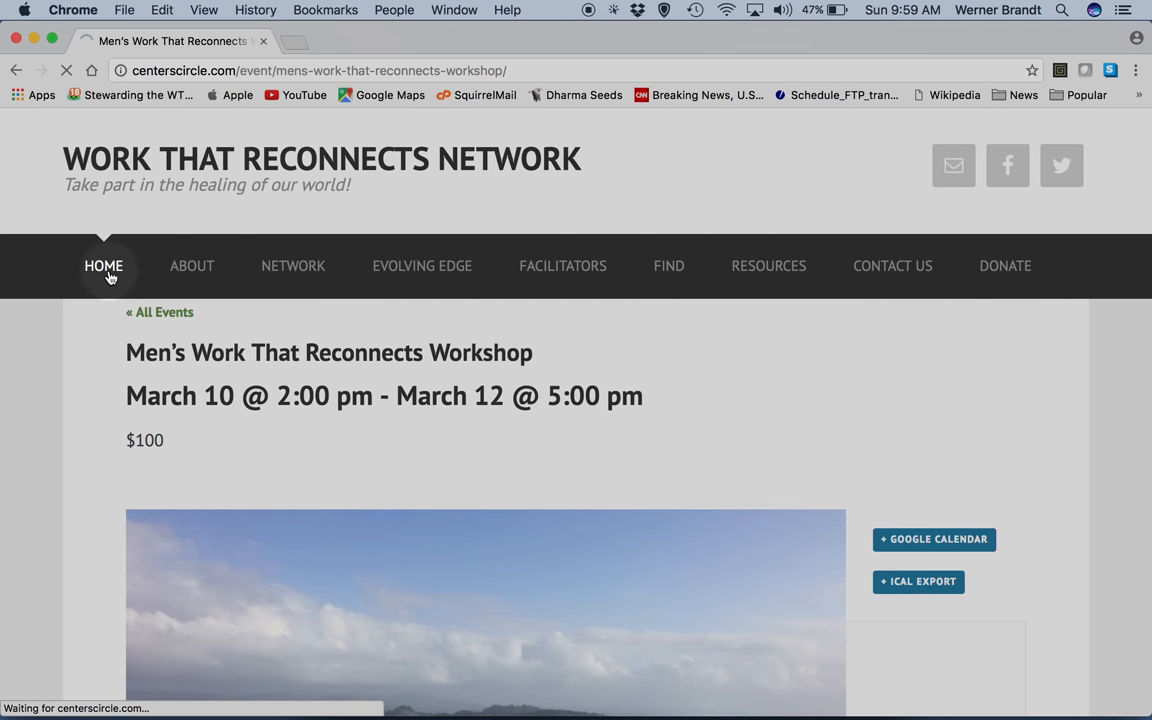
{"action": "left_click", "coordinate": [104, 266]}
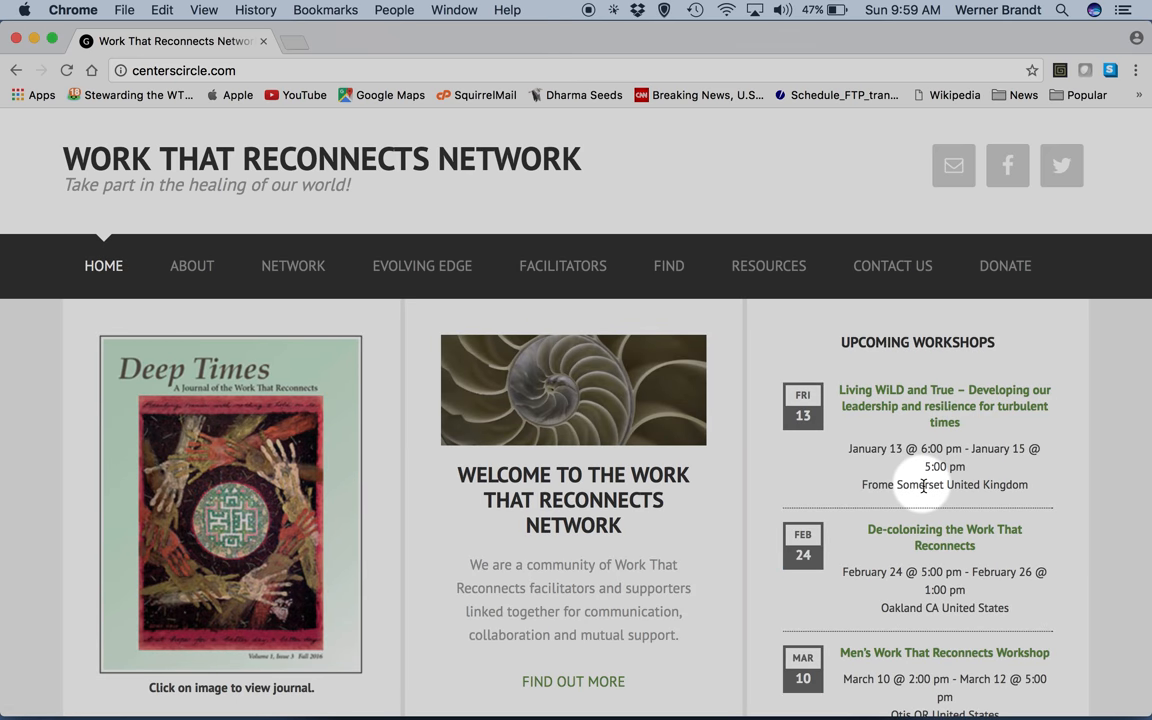
{"action": "scroll", "scroll_direction": "down", "scroll_amount": 3}
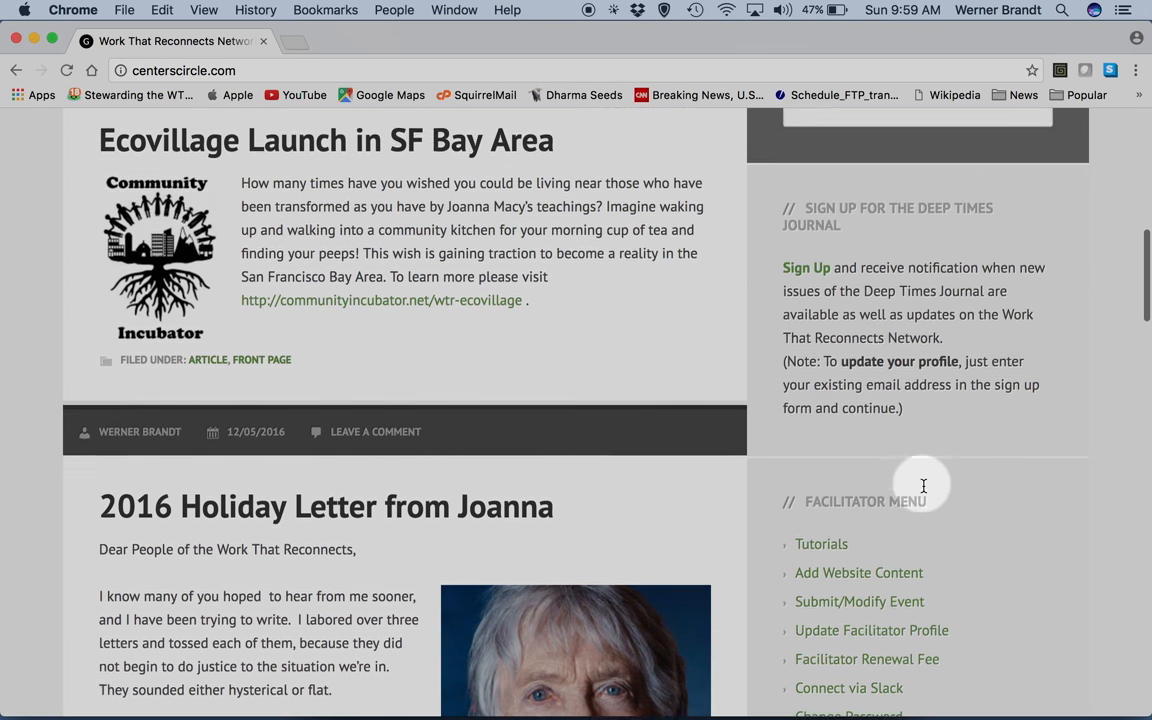
{"action": "left_click", "coordinate": [860, 410]}
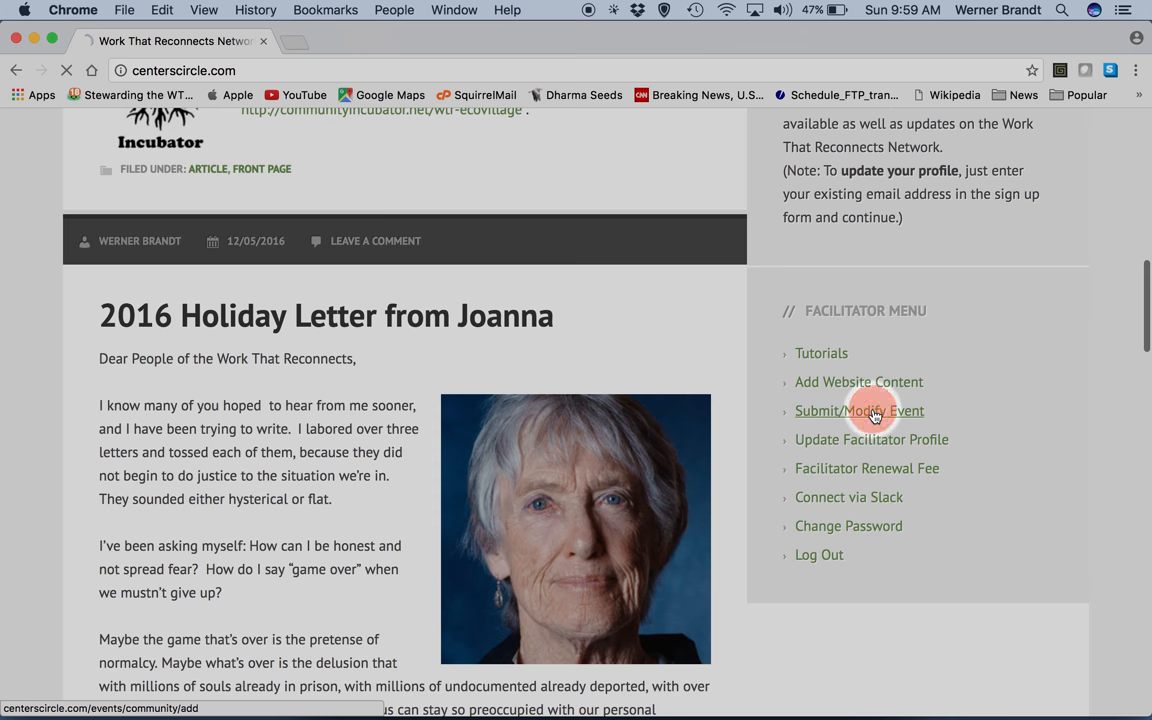
{"action": "left_click", "coordinate": [860, 410]}
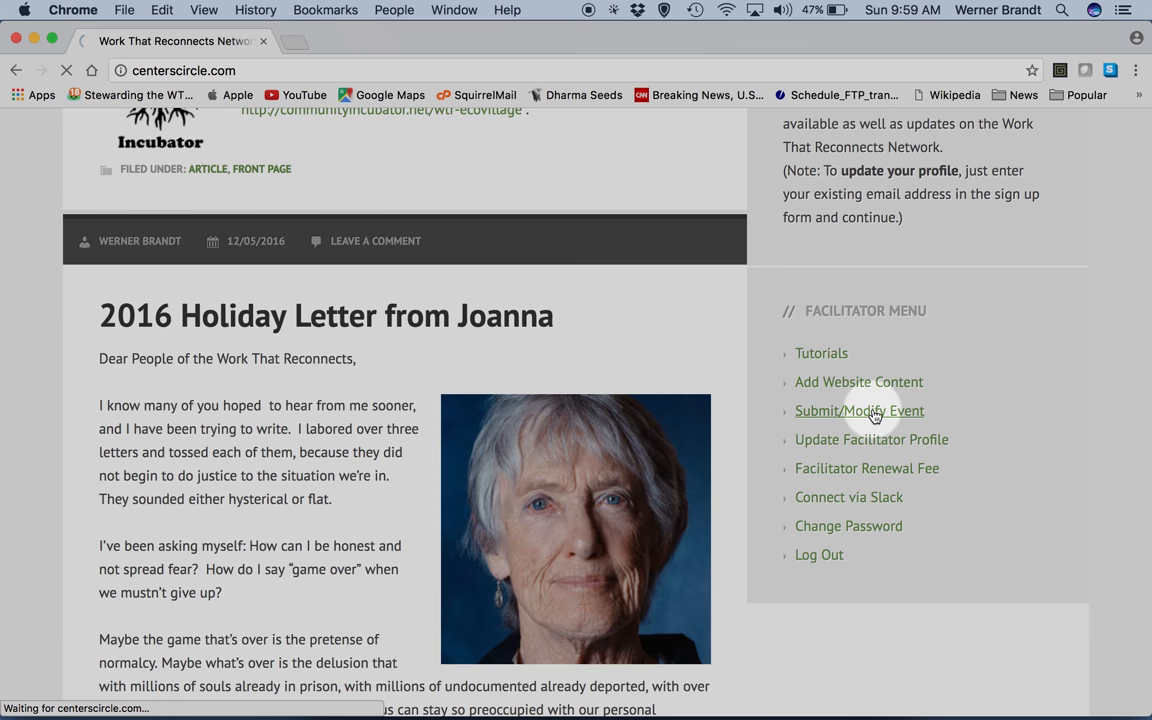
{"action": "left_click", "coordinate": [858, 412]}
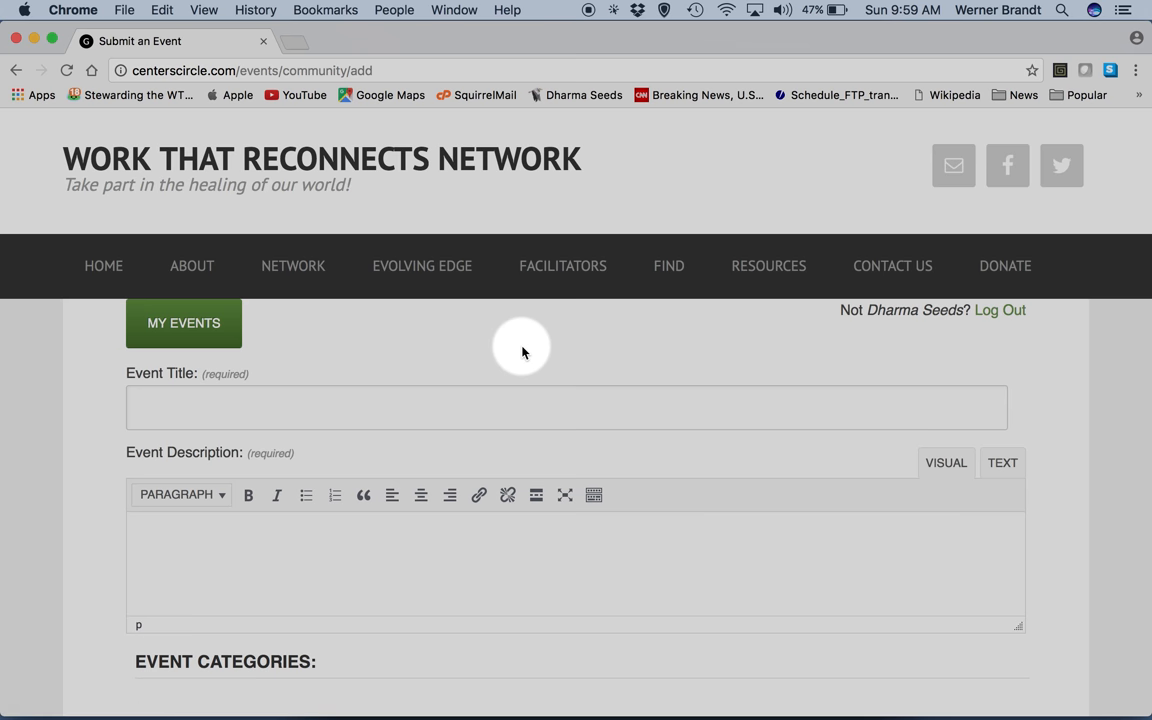
{"action": "mouse_move", "coordinate": [184, 324]}
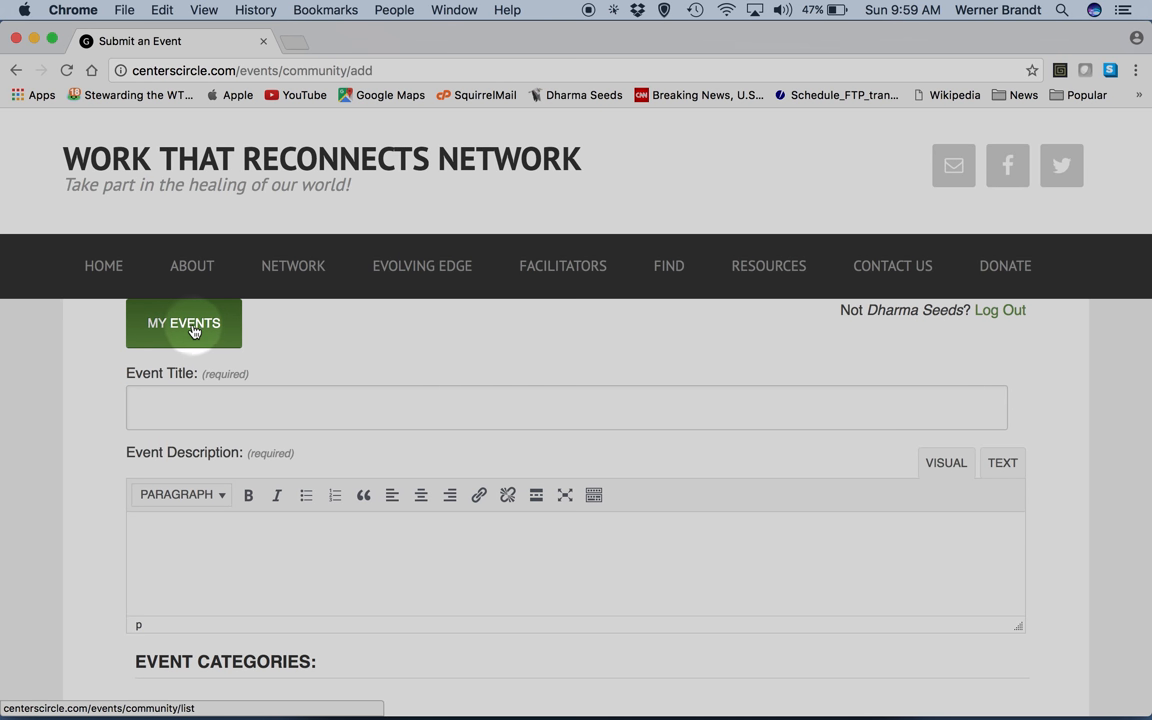
- Show My Events listing the Men's Work That Reconnects Workshop at Westwind, March 10 @ 2:00 pm
{"action": "left_click", "coordinate": [184, 322]}
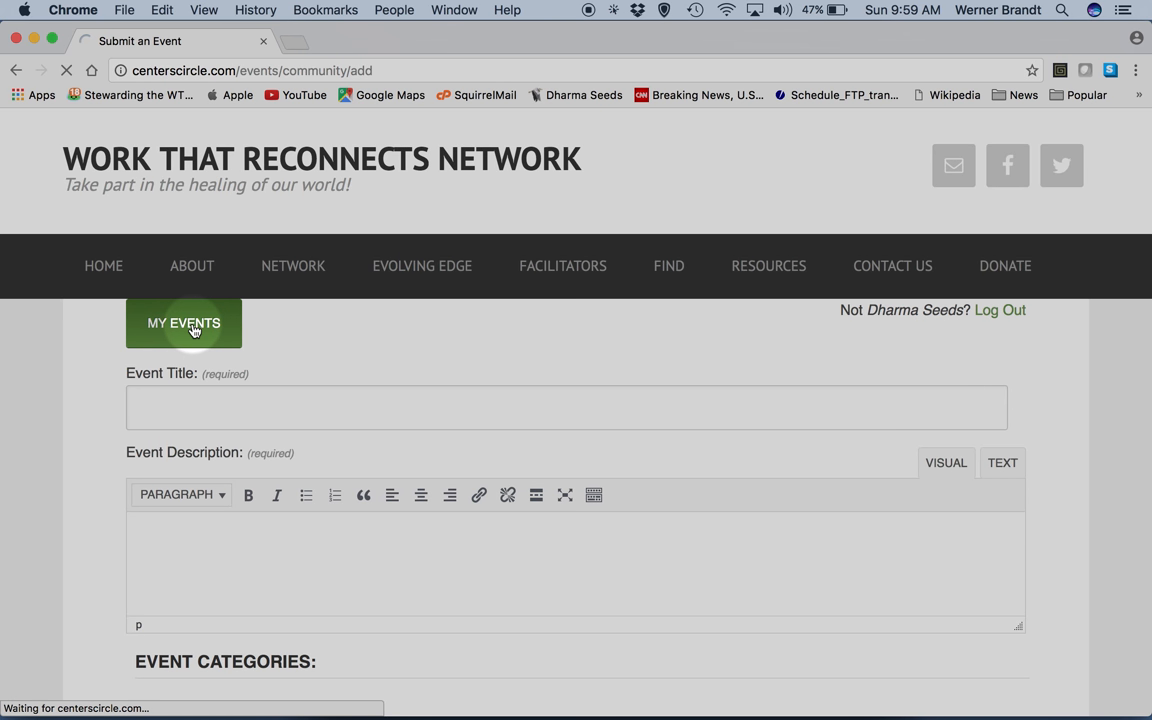
{"action": "left_click", "coordinate": [184, 322]}
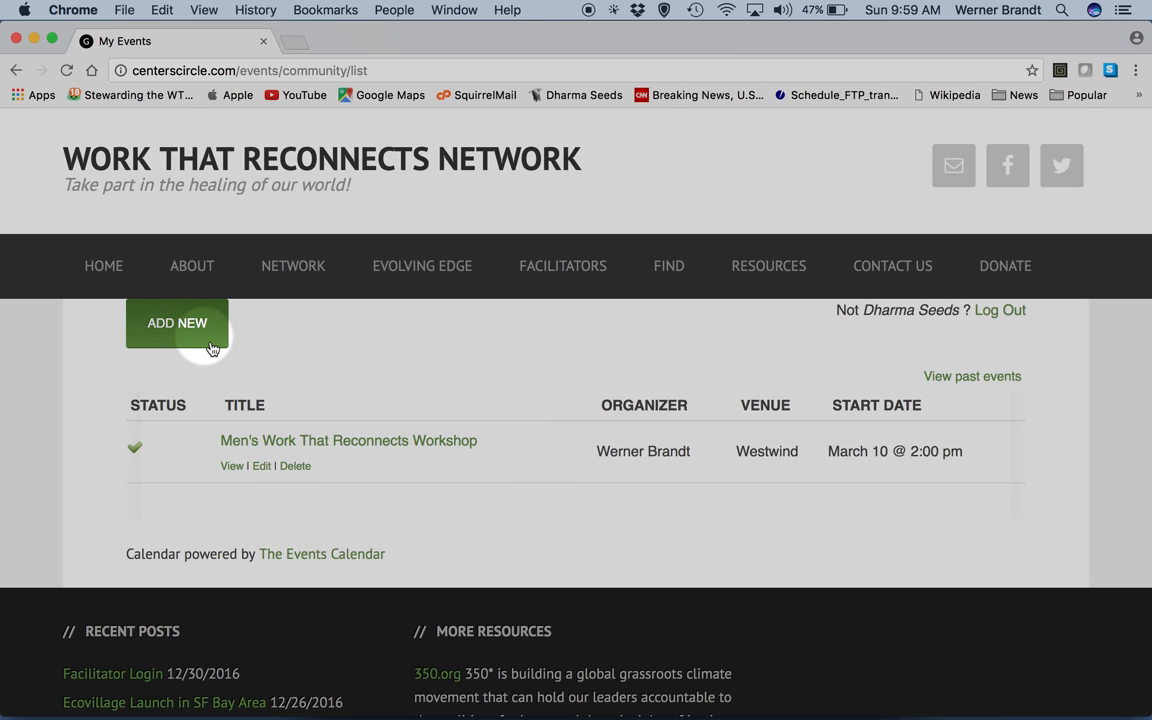
{"action": "mouse_move", "coordinate": [260, 466]}
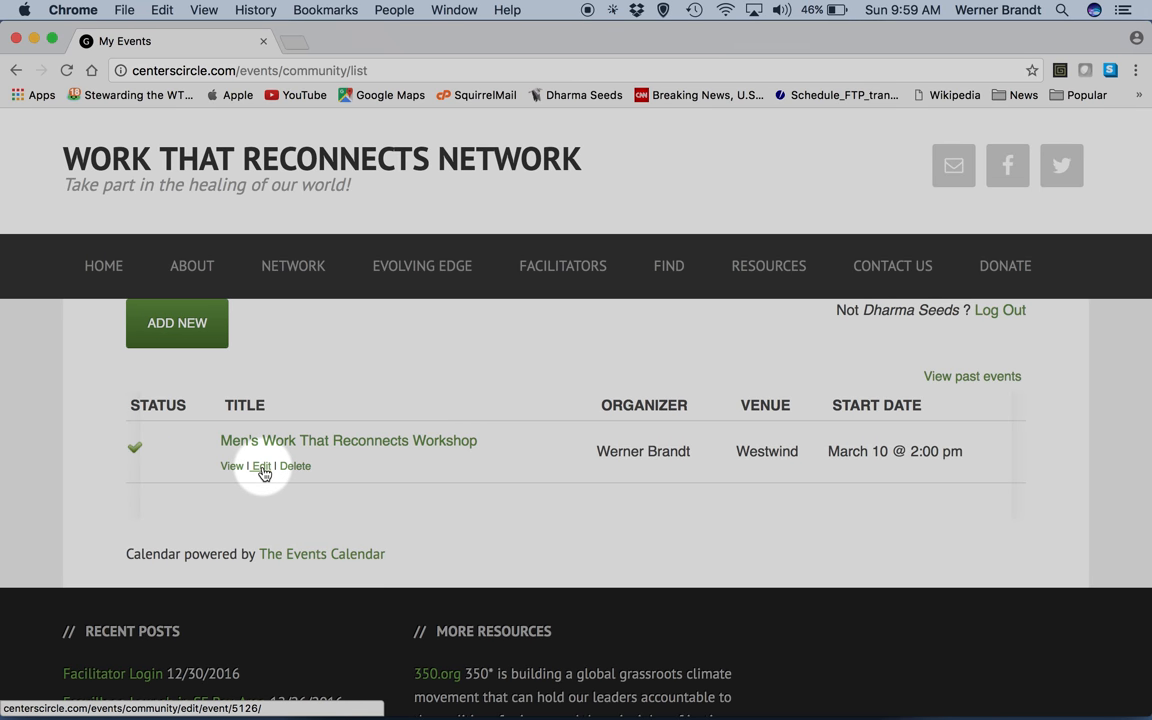